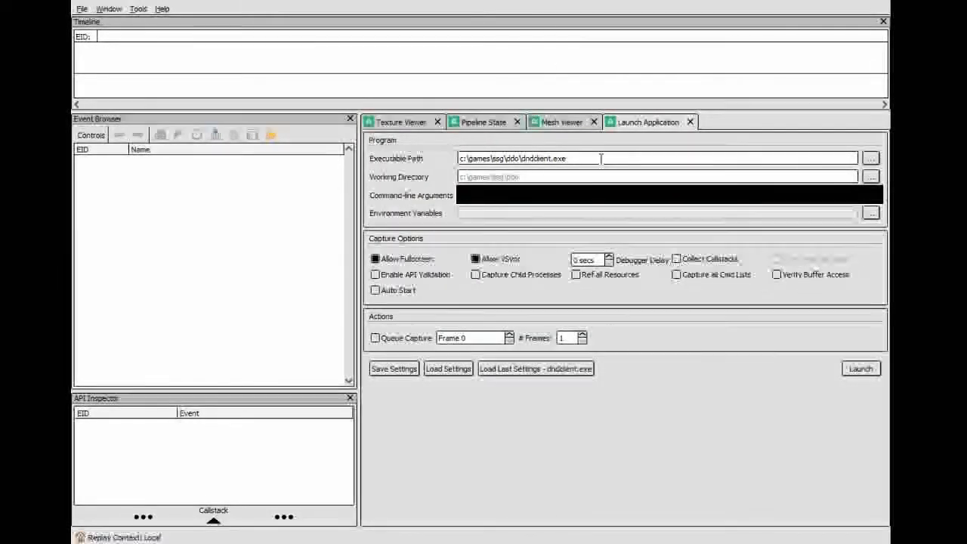
Launch Dungeons & Dragons Online through RenderDoc and enter the world with the armored character
{"action": "left_click", "coordinate": [658, 176]}
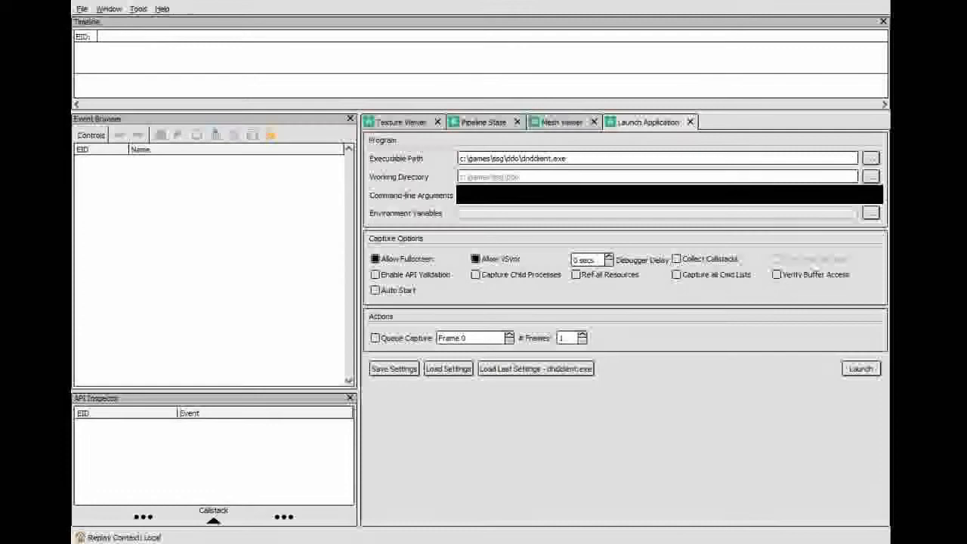
{"action": "left_click", "coordinate": [865, 369]}
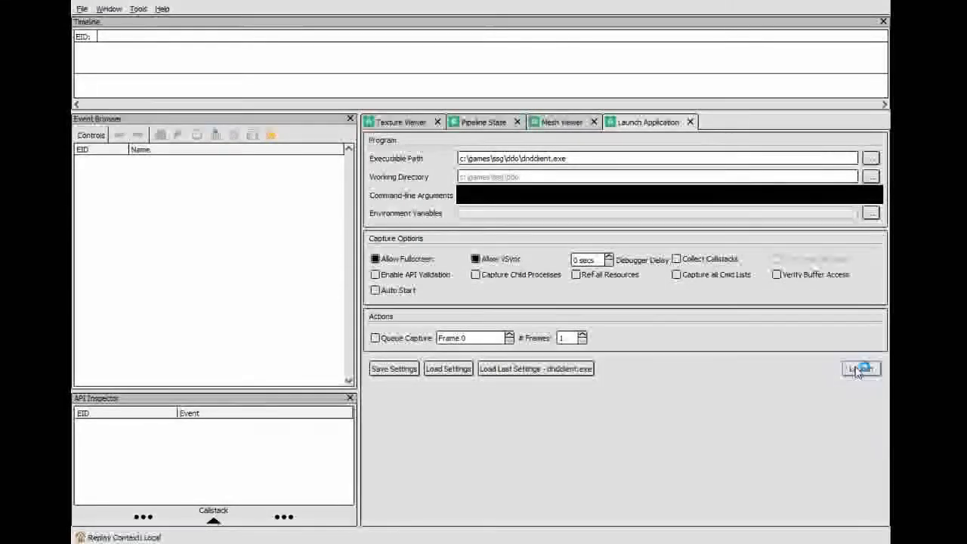
{"action": "left_click", "coordinate": [865, 368]}
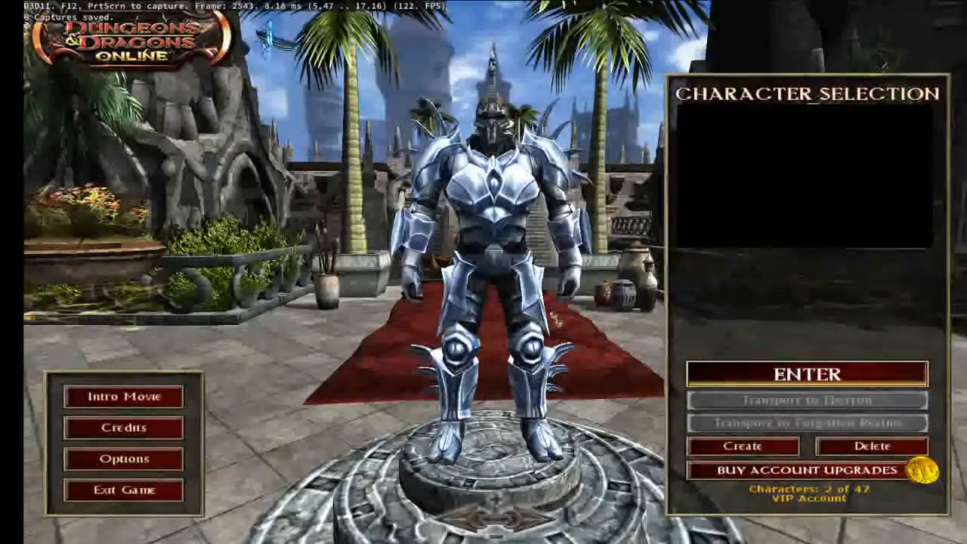
{"action": "left_click", "coordinate": [810, 375]}
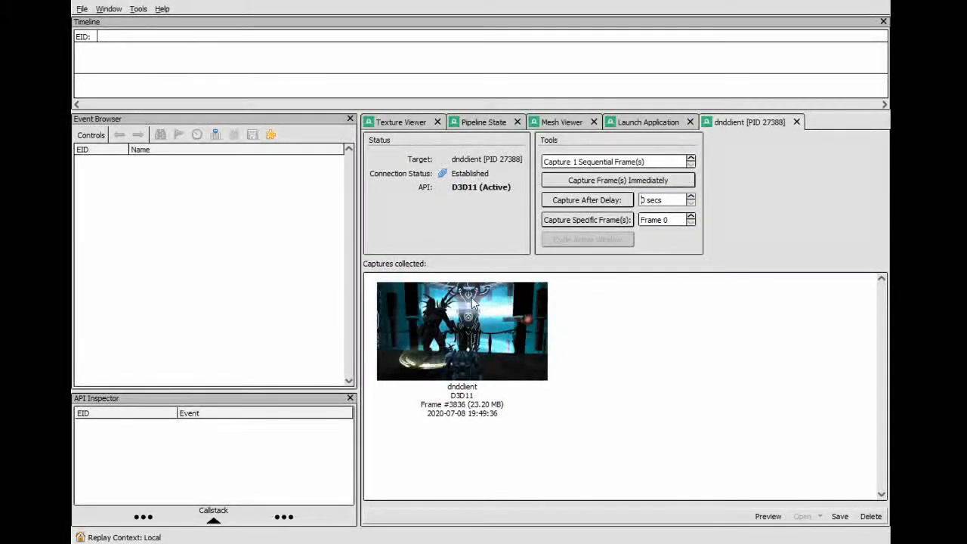
Select the collected capture, end the live game connection, and load the capture for inspection
{"action": "left_click", "coordinate": [462, 338]}
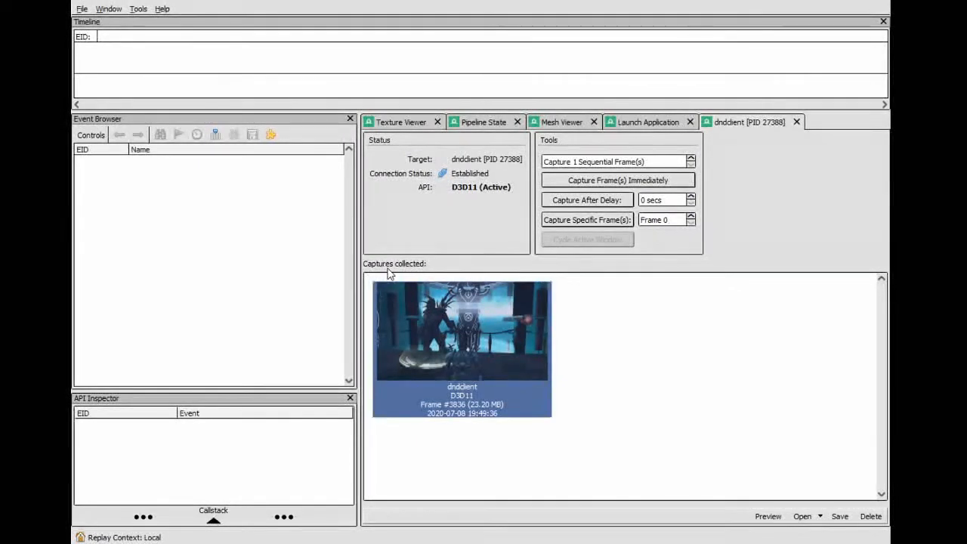
{"action": "left_click", "coordinate": [691, 121]}
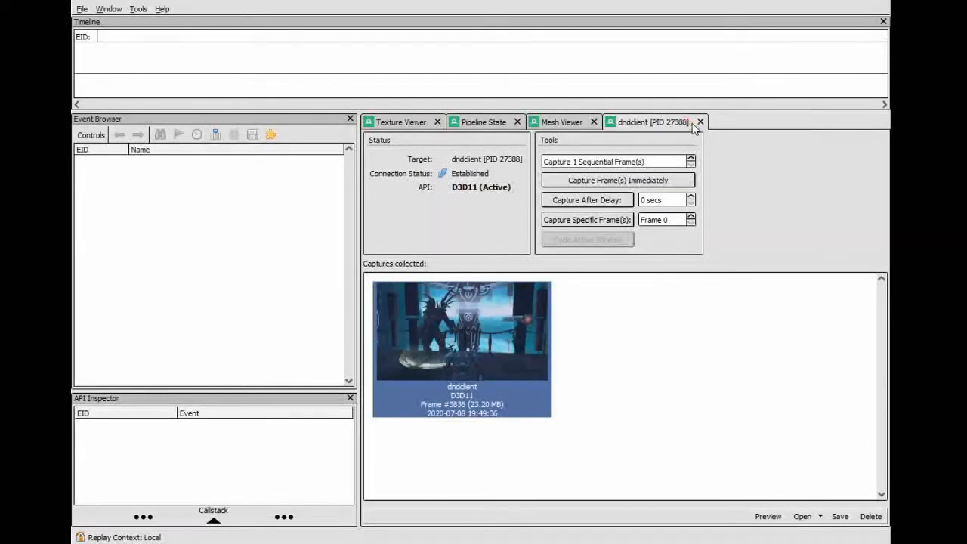
{"action": "mouse_move", "coordinate": [496, 334]}
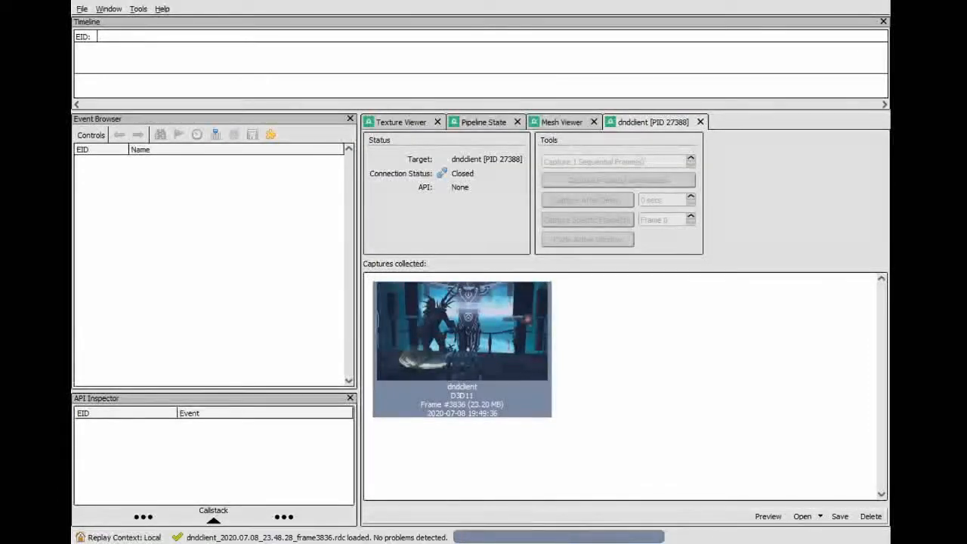
{"action": "double_click", "coordinate": [465, 355]}
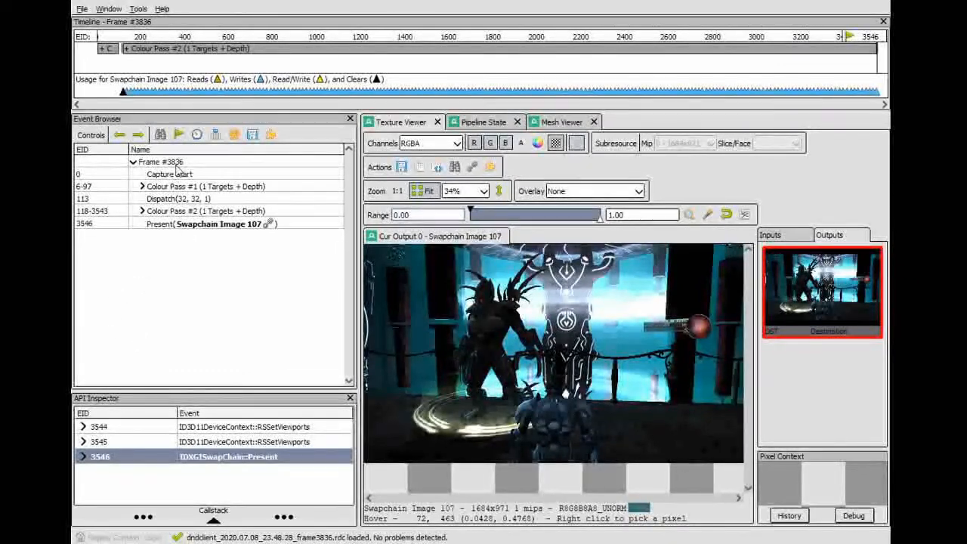
Expand the colour pass and step through DrawIndexed calls, settling on the draw call around 2112
{"action": "left_click", "coordinate": [200, 297]}
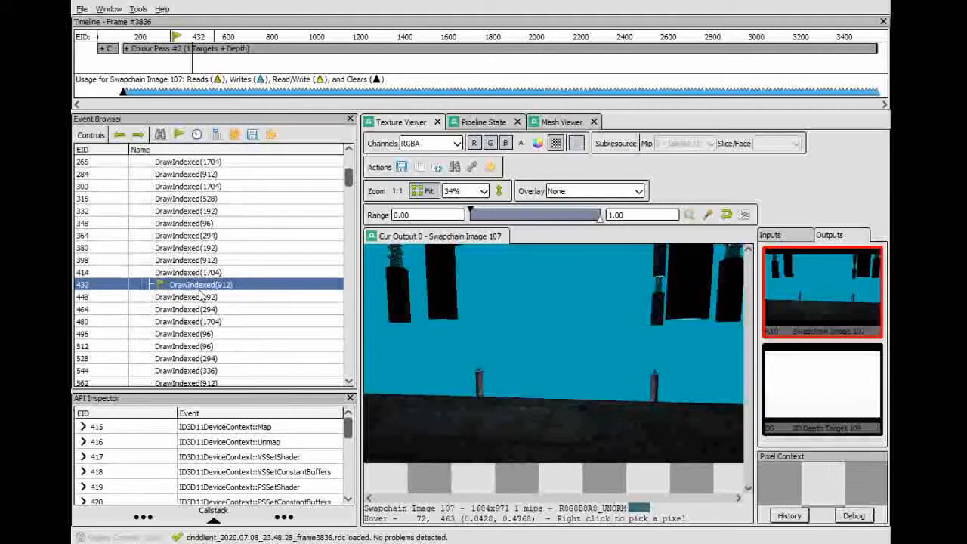
{"action": "left_click", "coordinate": [199, 372]}
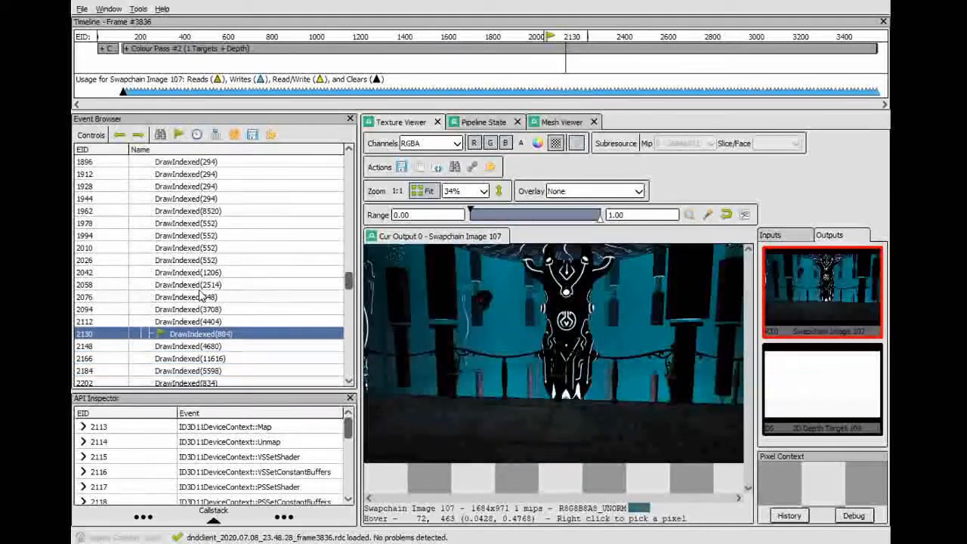
{"action": "left_click", "coordinate": [204, 358]}
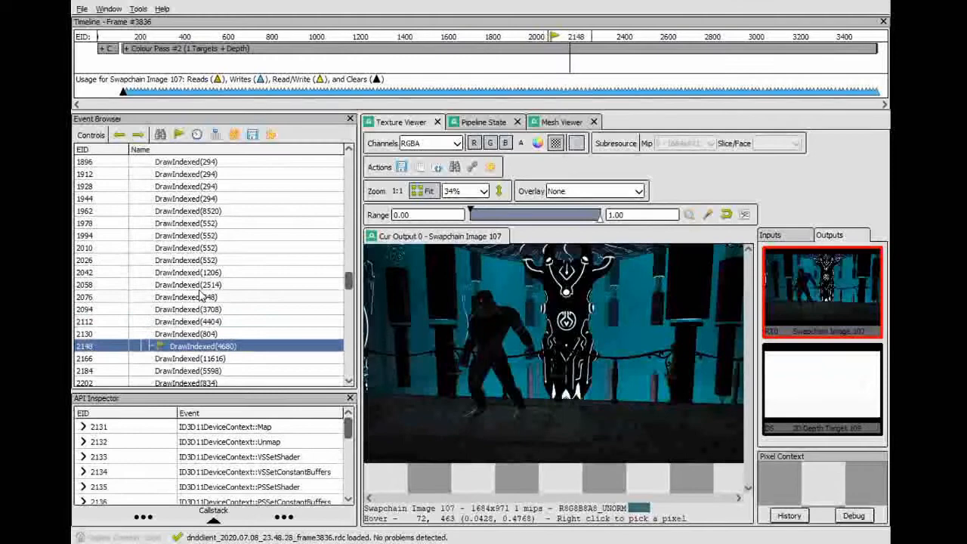
{"action": "left_click", "coordinate": [205, 333]}
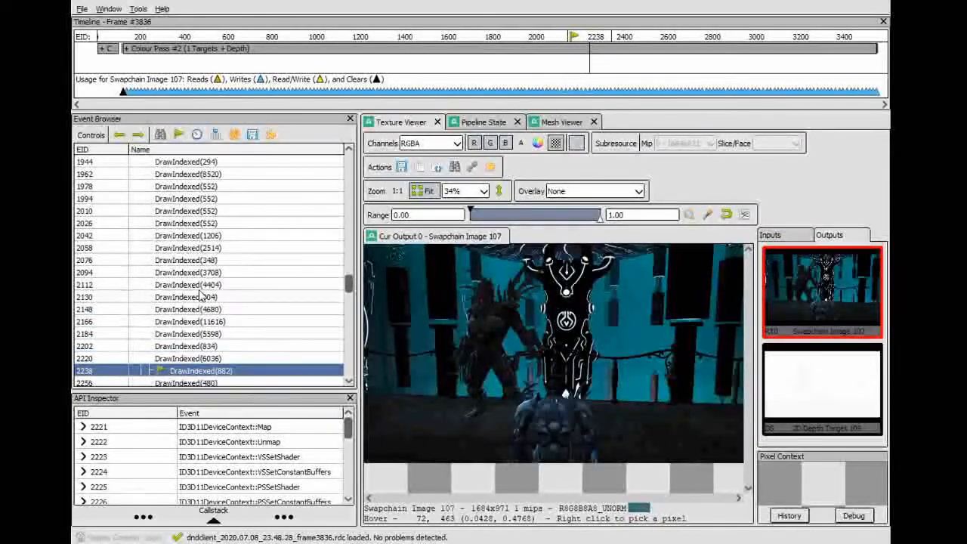
{"action": "left_click", "coordinate": [189, 321]}
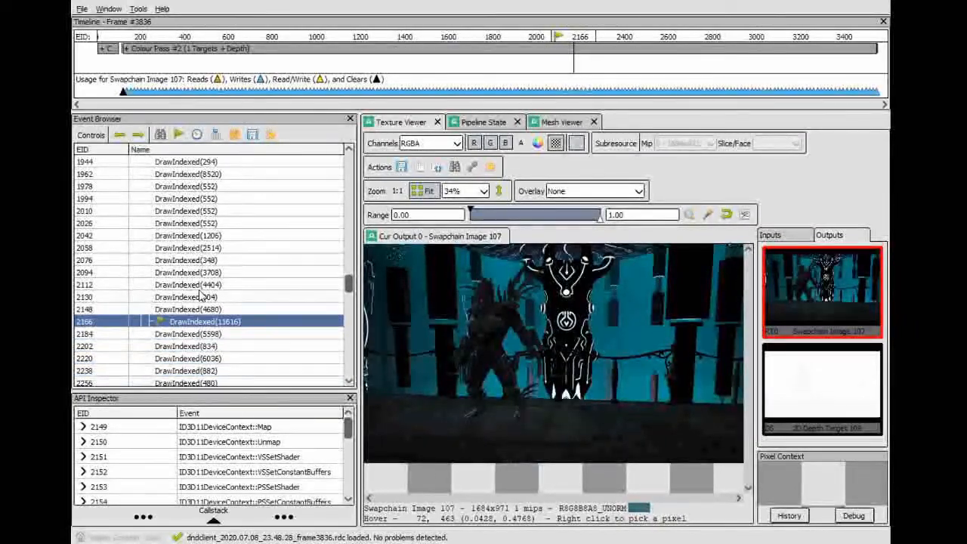
{"action": "left_click", "coordinate": [200, 358]}
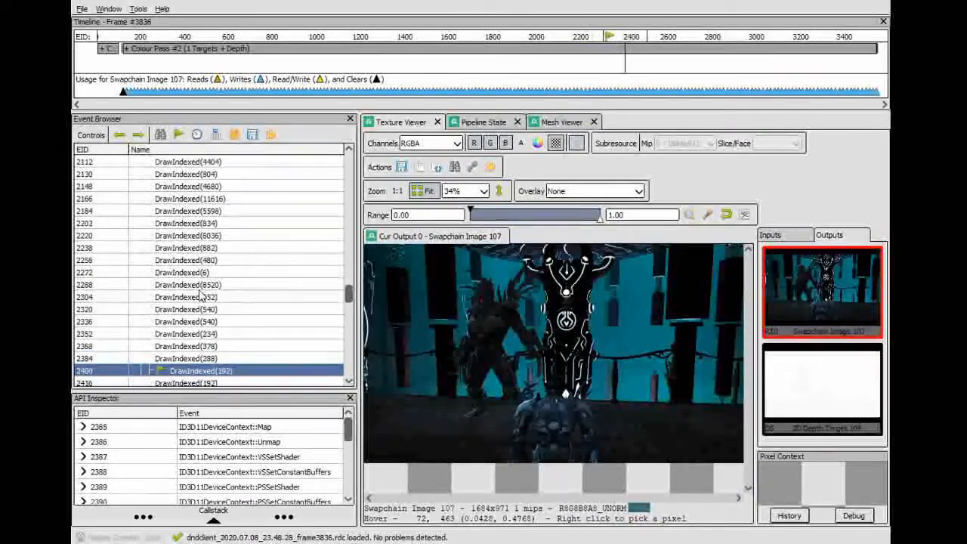
{"action": "left_click", "coordinate": [186, 248]}
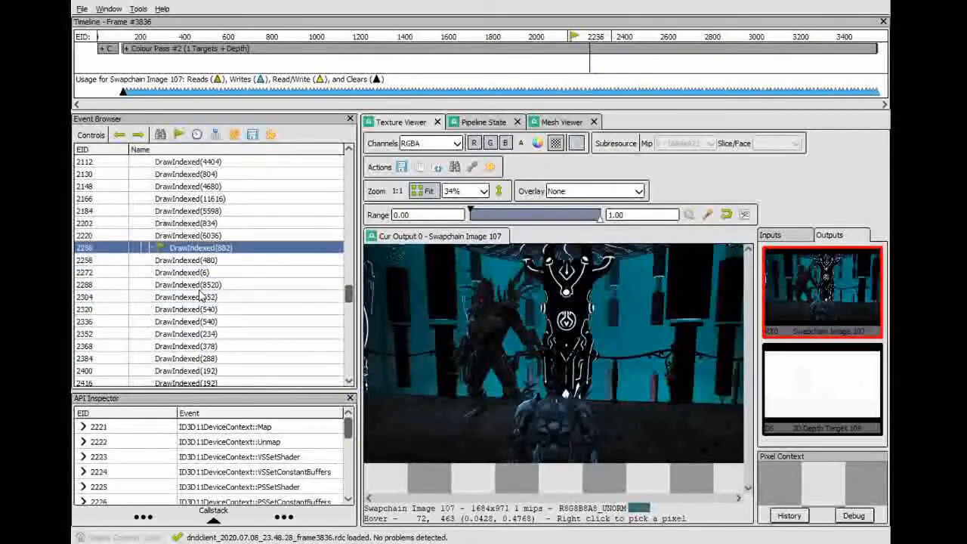
{"action": "left_click", "coordinate": [200, 174]}
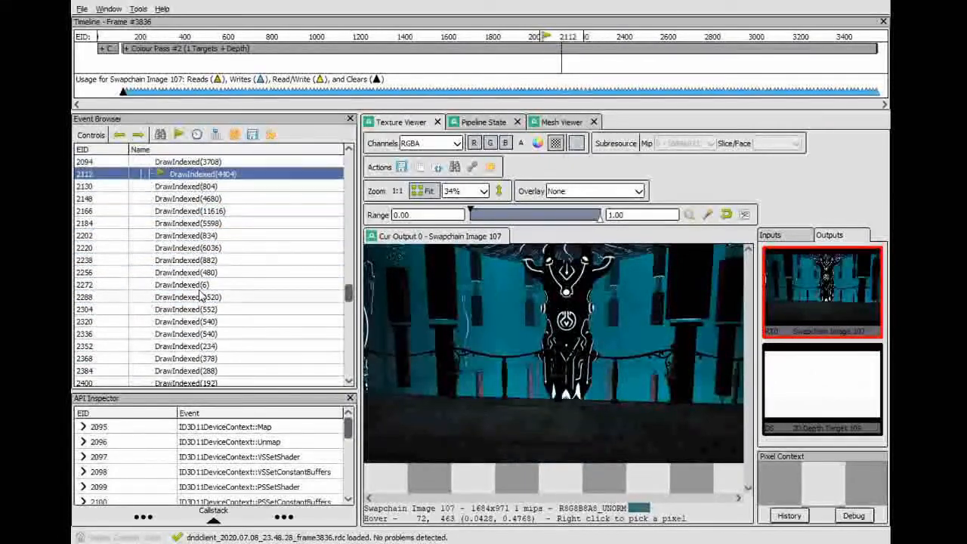
{"action": "left_click", "coordinate": [199, 186]}
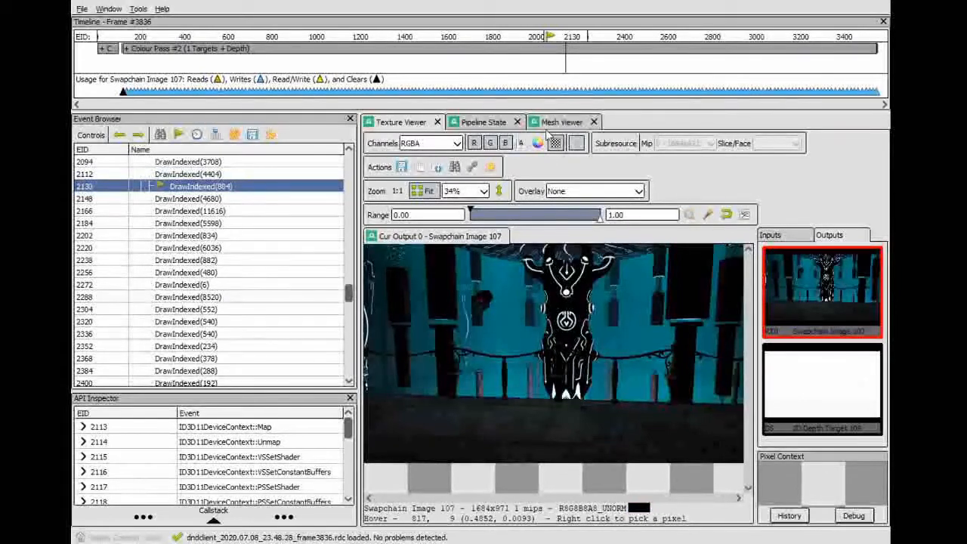
Compare the current draw call's Mesh Viewer geometry against its rendered image in the Texture Viewer
{"action": "left_click", "coordinate": [561, 121]}
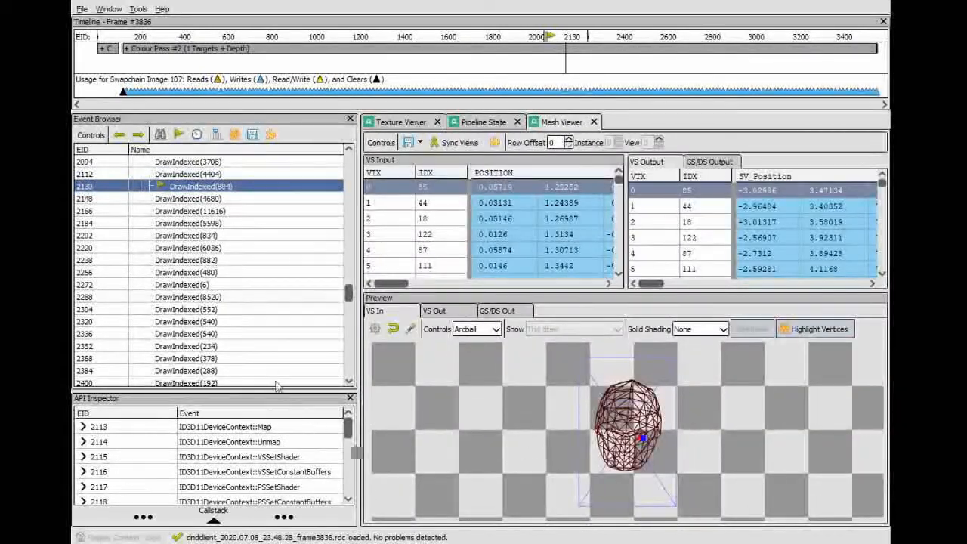
{"action": "left_click", "coordinate": [399, 121]}
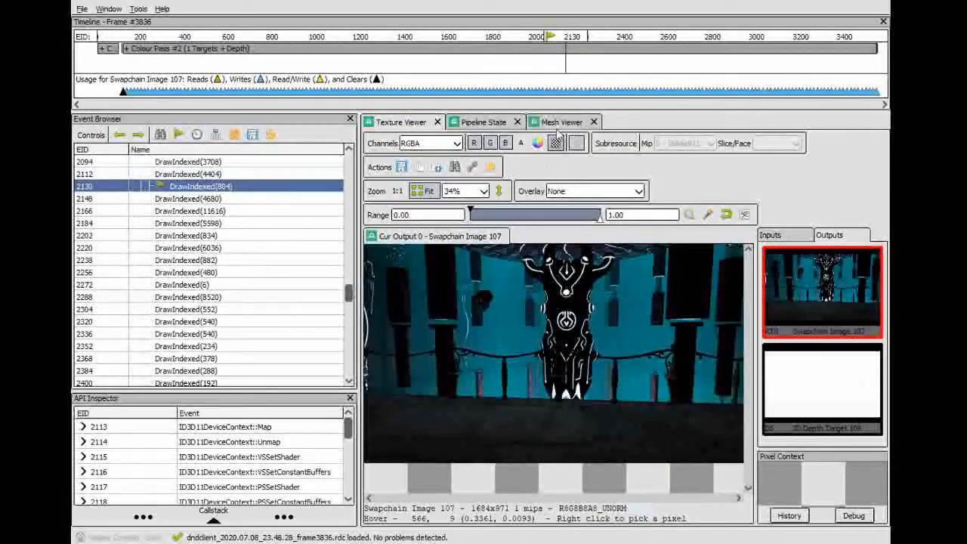
{"action": "left_click", "coordinate": [559, 121]}
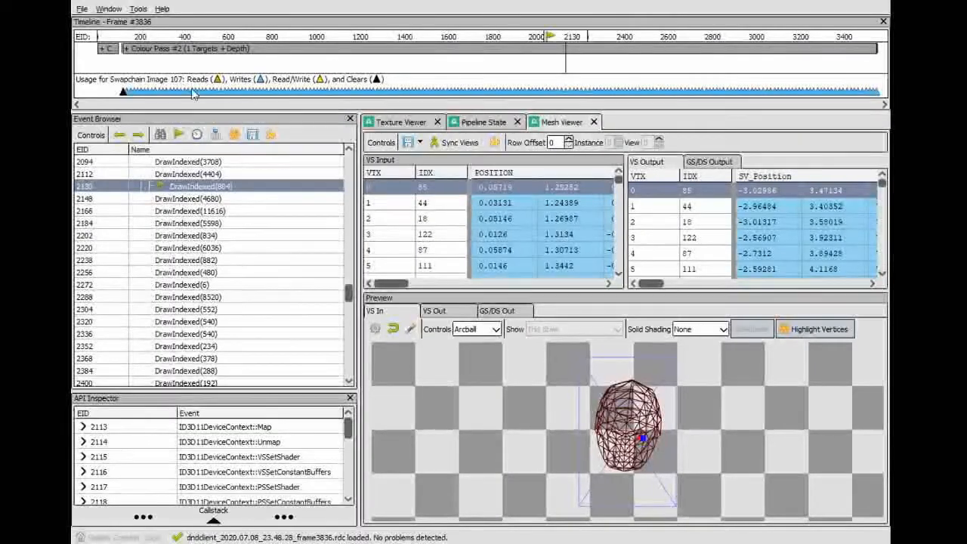
{"action": "mouse_move", "coordinate": [309, 233]}
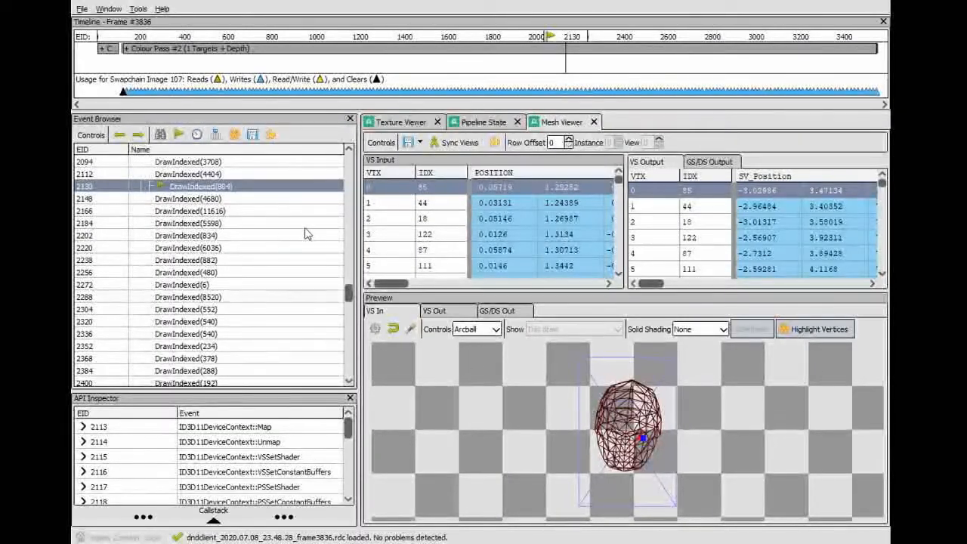
{"action": "mouse_move", "coordinate": [284, 342]}
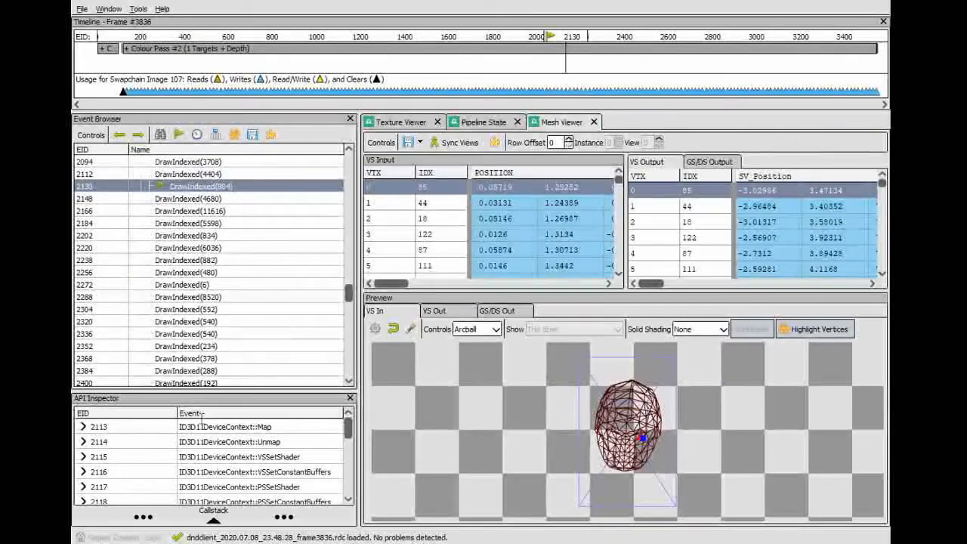
{"action": "left_click", "coordinate": [397, 121]}
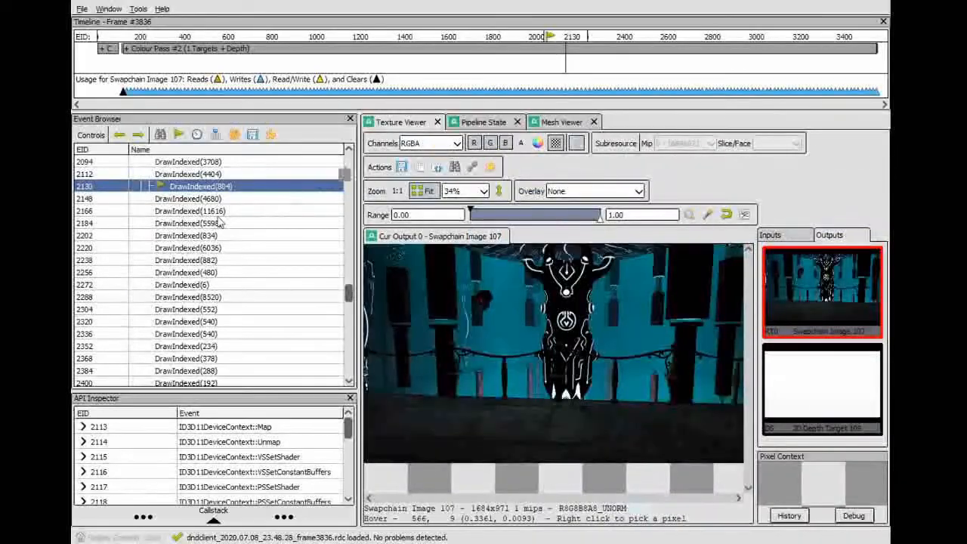
Preview the geometry of the following draw calls, rotating the figure mesh to confirm the character's body
{"action": "left_click", "coordinate": [200, 198]}
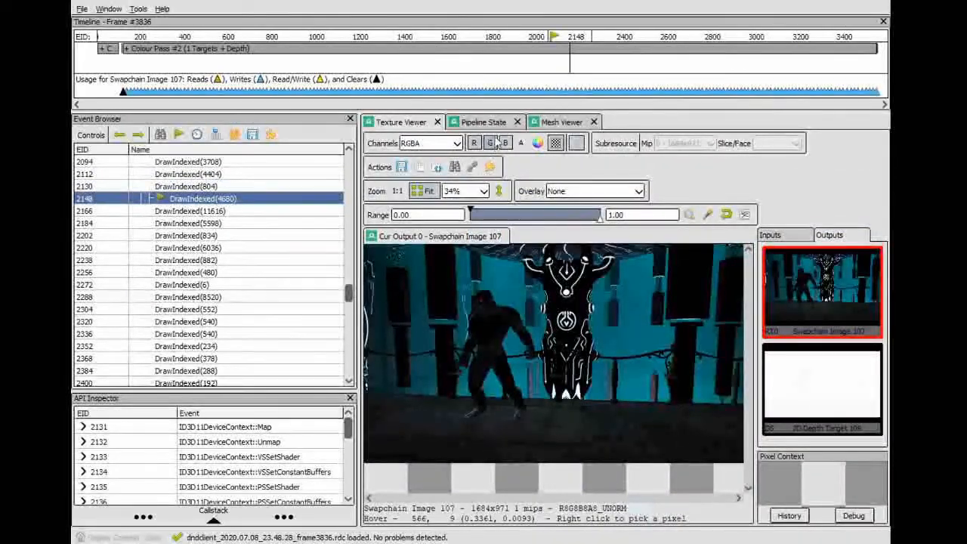
{"action": "left_click", "coordinate": [561, 121]}
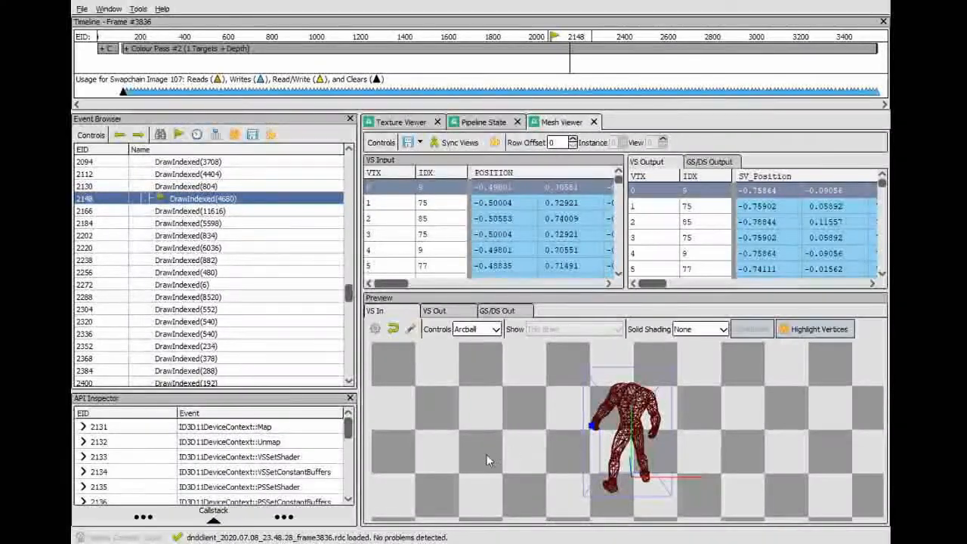
{"action": "left_click_drag", "start_coordinate": [487, 461], "coordinate": [765, 456]}
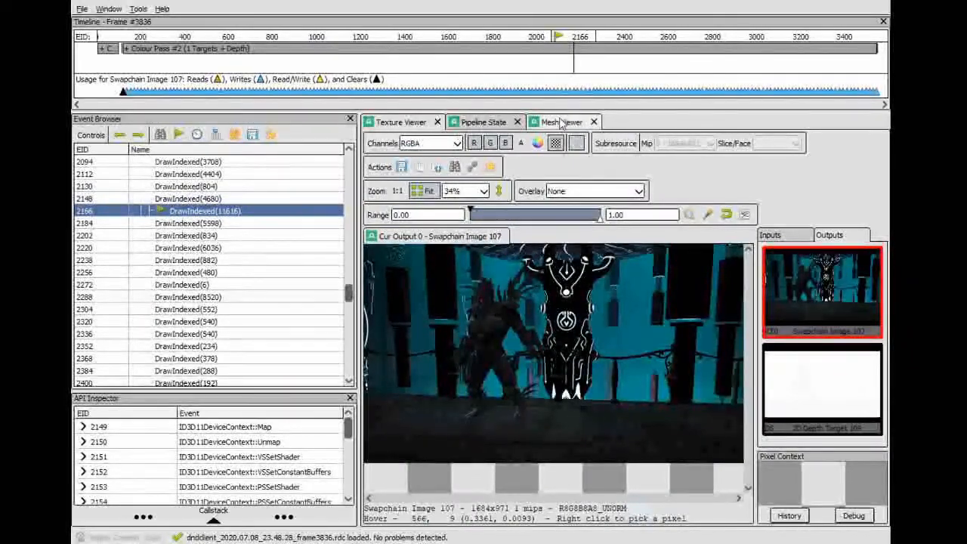
{"action": "left_click", "coordinate": [556, 121]}
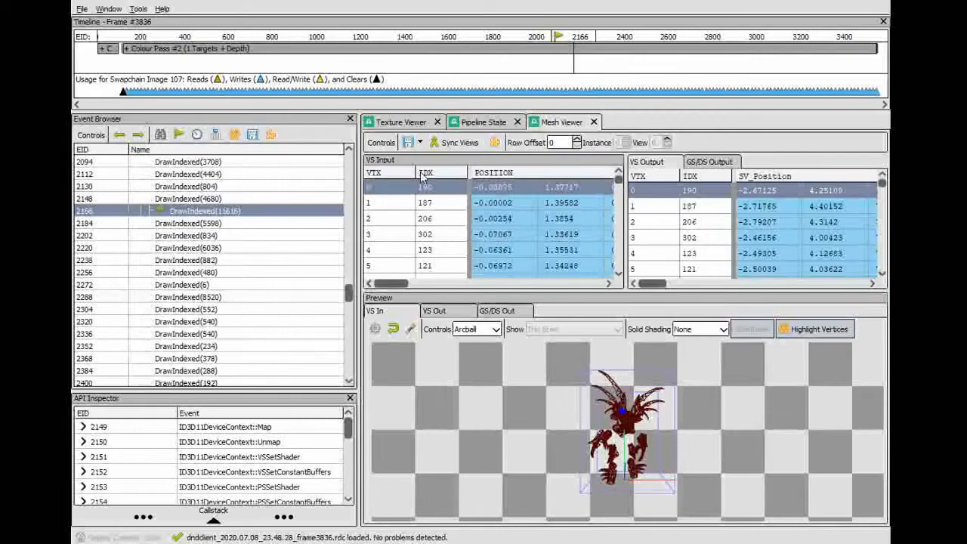
{"action": "left_click", "coordinate": [396, 121]}
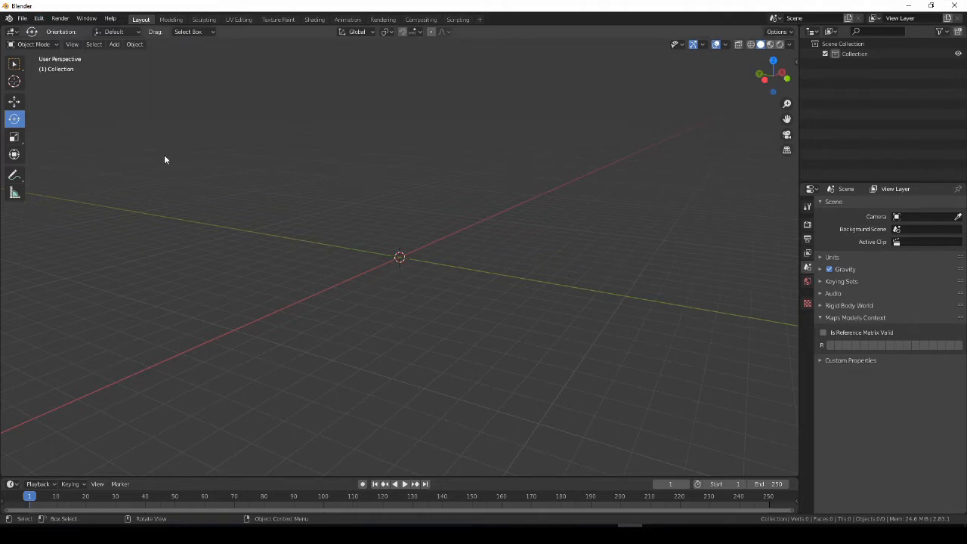
{"action": "mouse_move", "coordinate": [133, 136]}
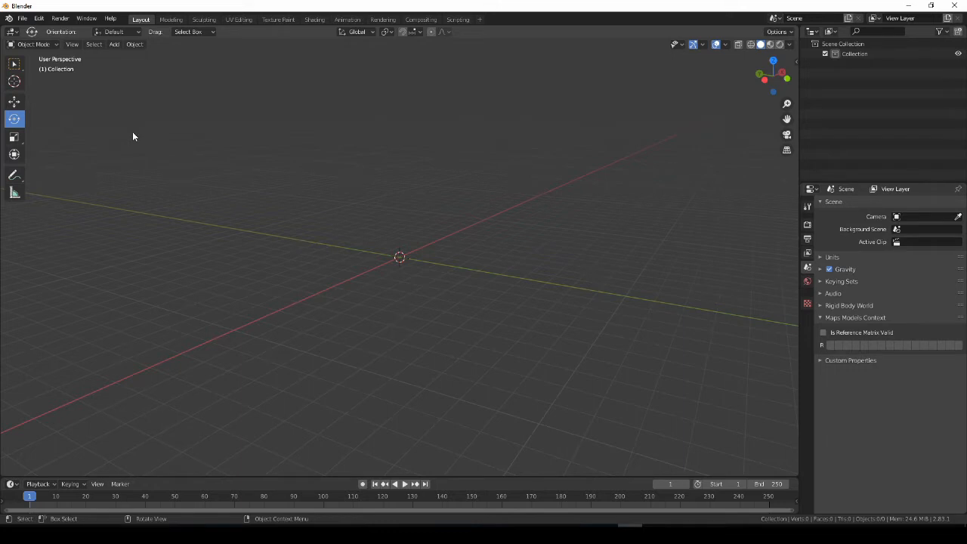
Install the renderdoc import script from file in Add-on Preferences and enable Import RenderDoc CSV
{"action": "left_click", "coordinate": [45, 18]}
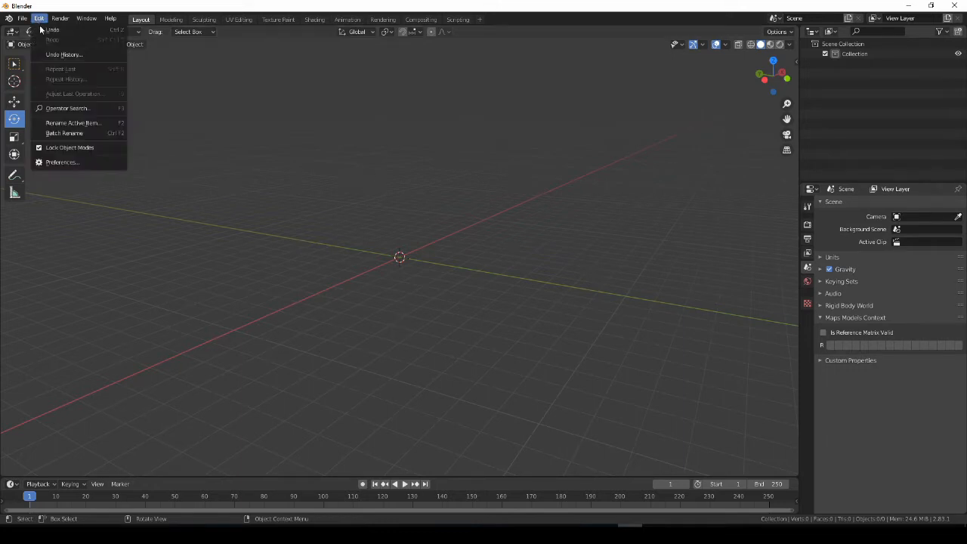
{"action": "left_click", "coordinate": [61, 162]}
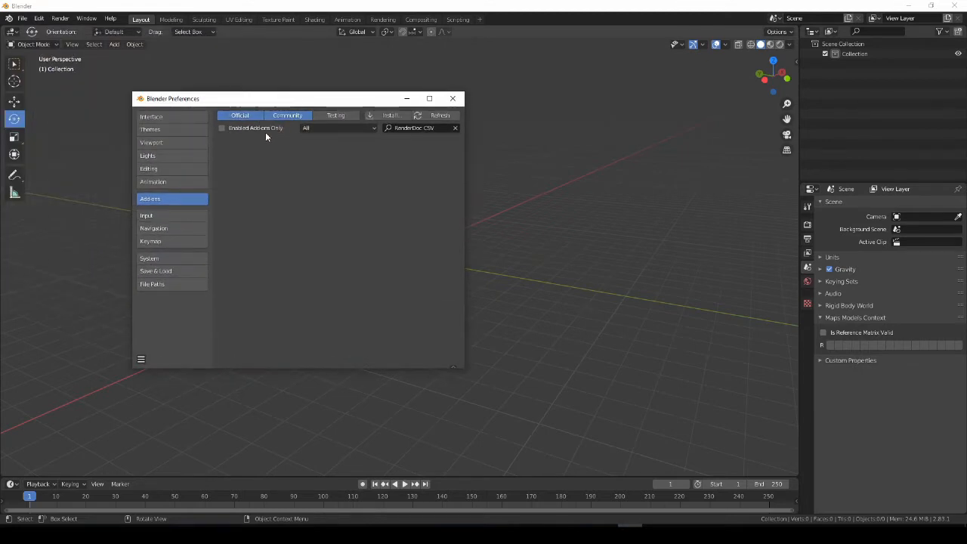
{"action": "mouse_move", "coordinate": [375, 139]}
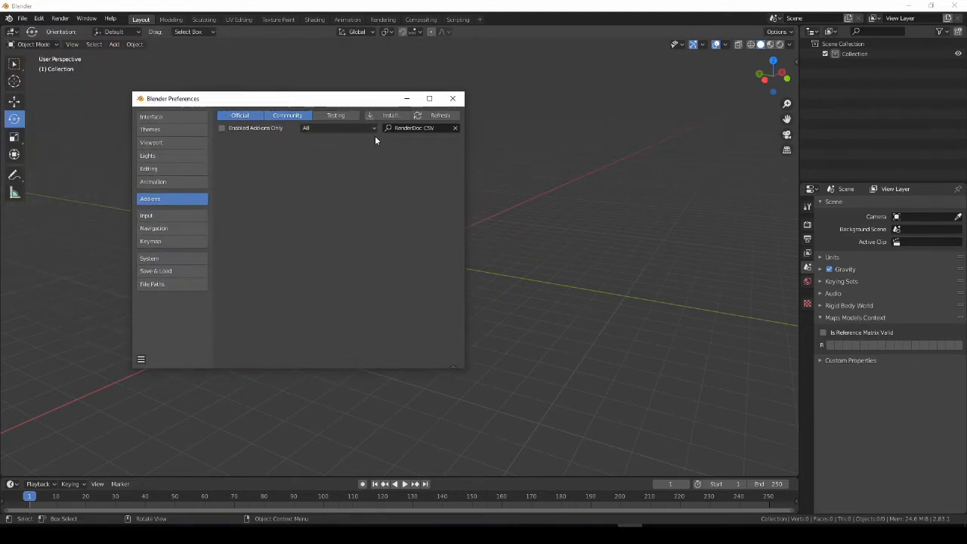
{"action": "left_click", "coordinate": [387, 115]}
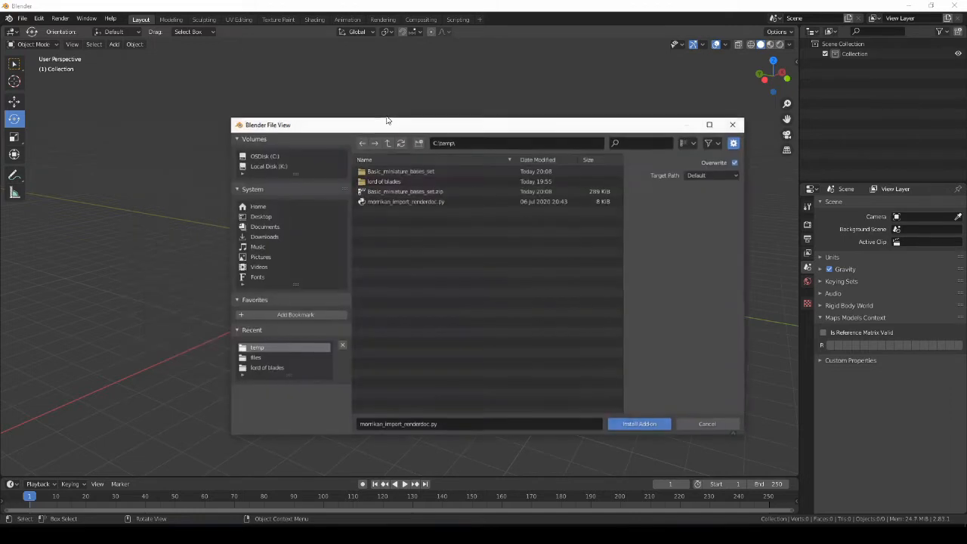
{"action": "left_click", "coordinate": [405, 202]}
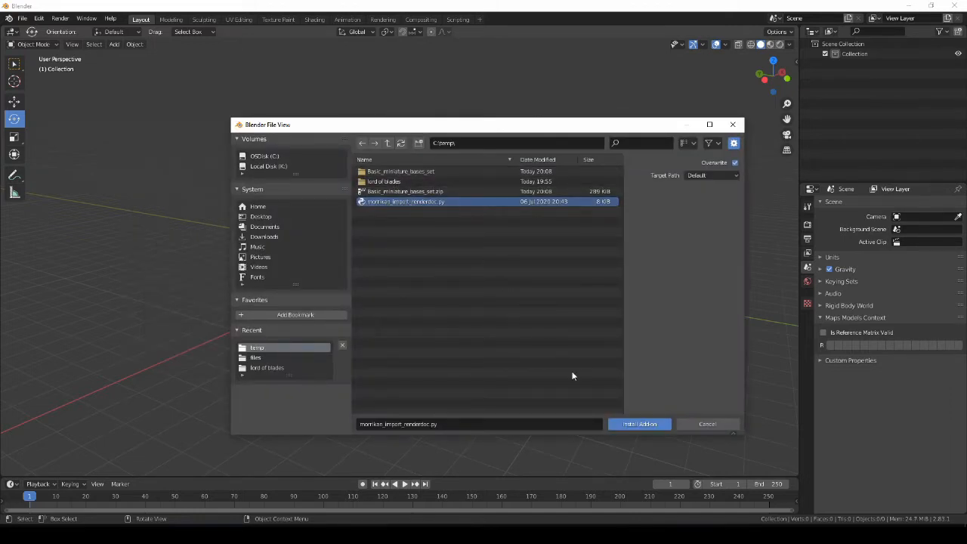
{"action": "left_click", "coordinate": [639, 423]}
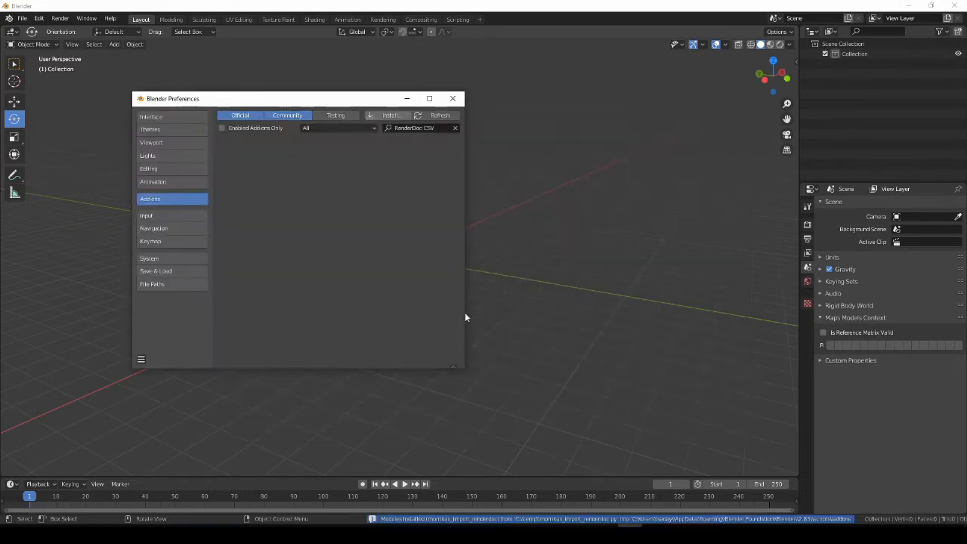
{"action": "left_click", "coordinate": [235, 144]}
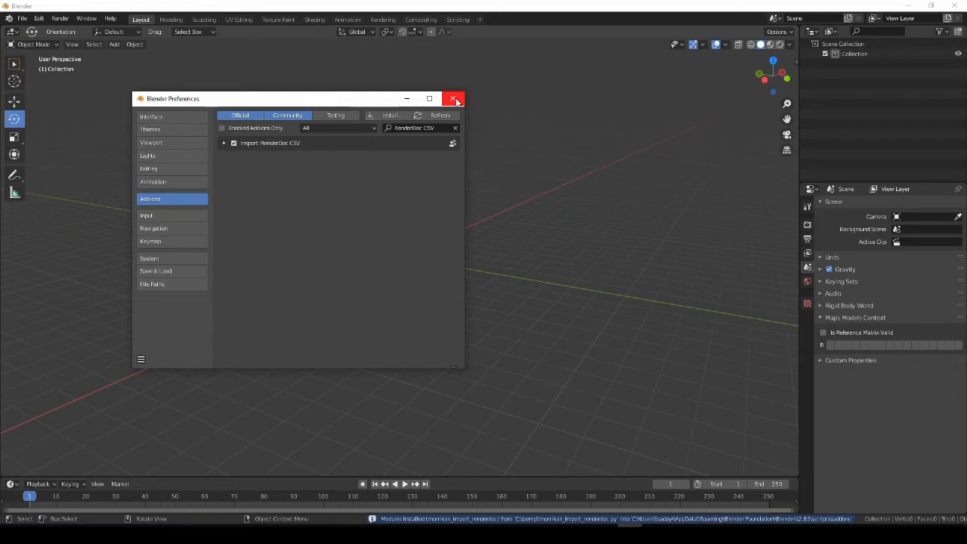
{"action": "left_click", "coordinate": [453, 98]}
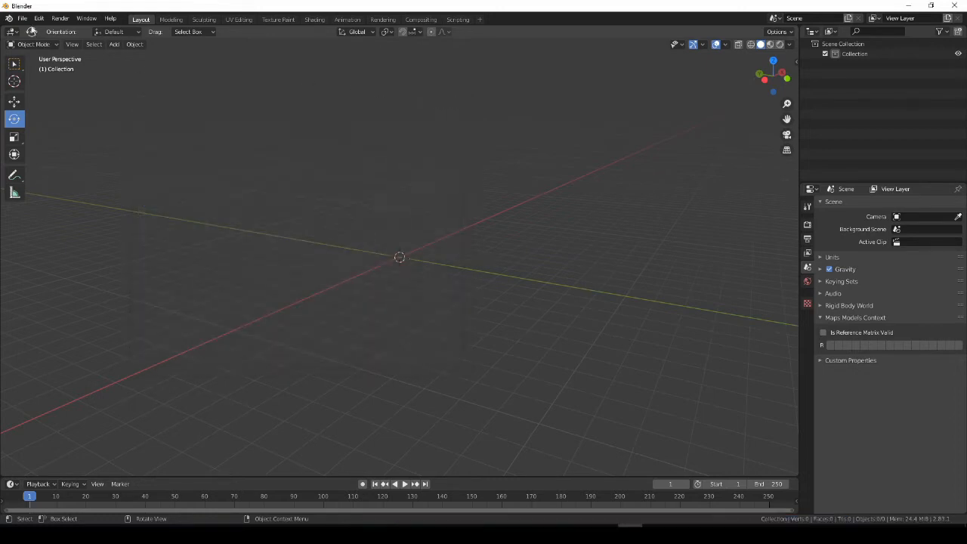
Import each captured mesh CSV from the lord of blades folder, including the piece with the blades
{"action": "left_click", "coordinate": [27, 19]}
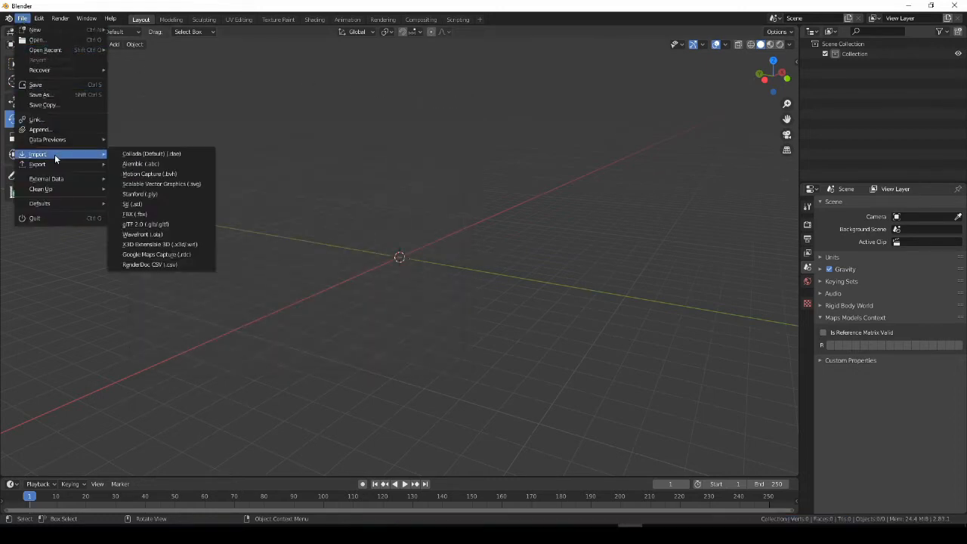
{"action": "mouse_move", "coordinate": [150, 265]}
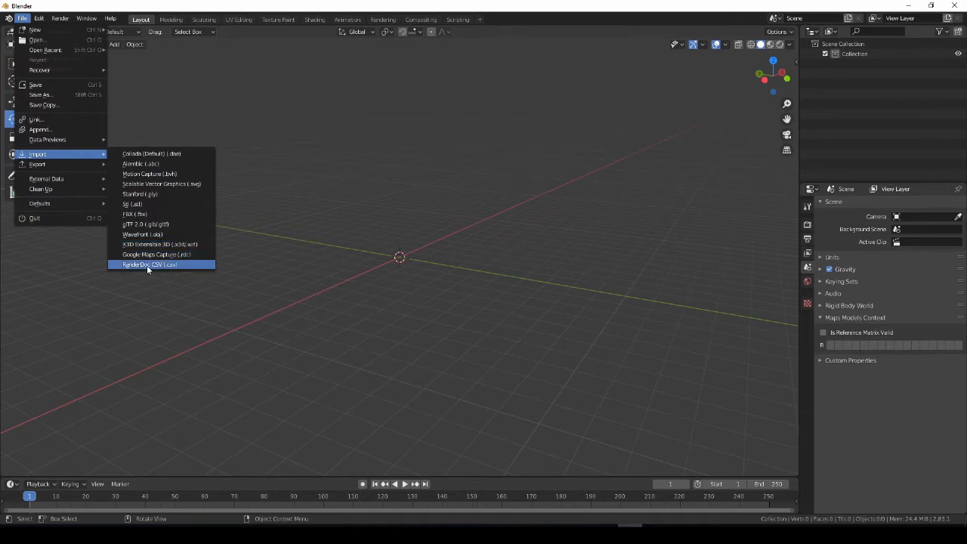
{"action": "mouse_move", "coordinate": [148, 264]}
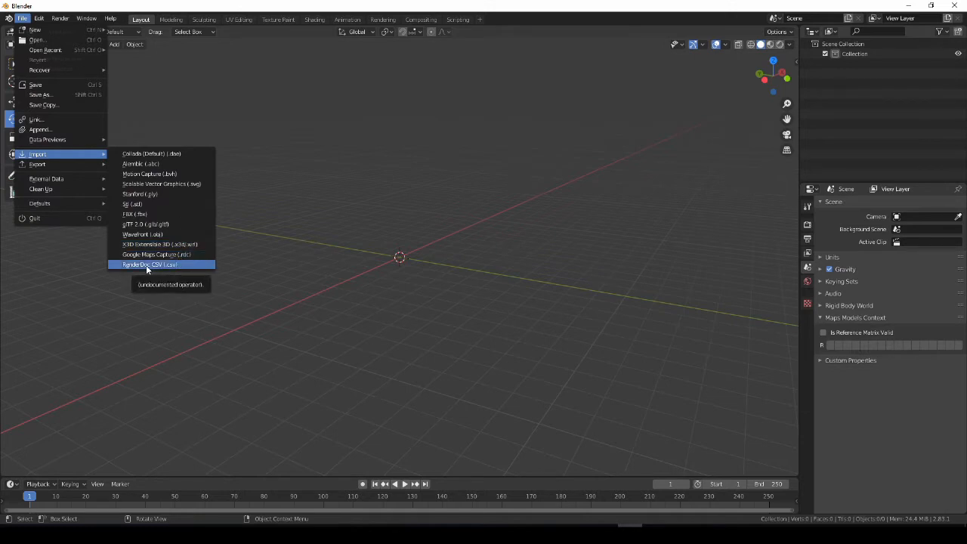
{"action": "left_click", "coordinate": [148, 265]}
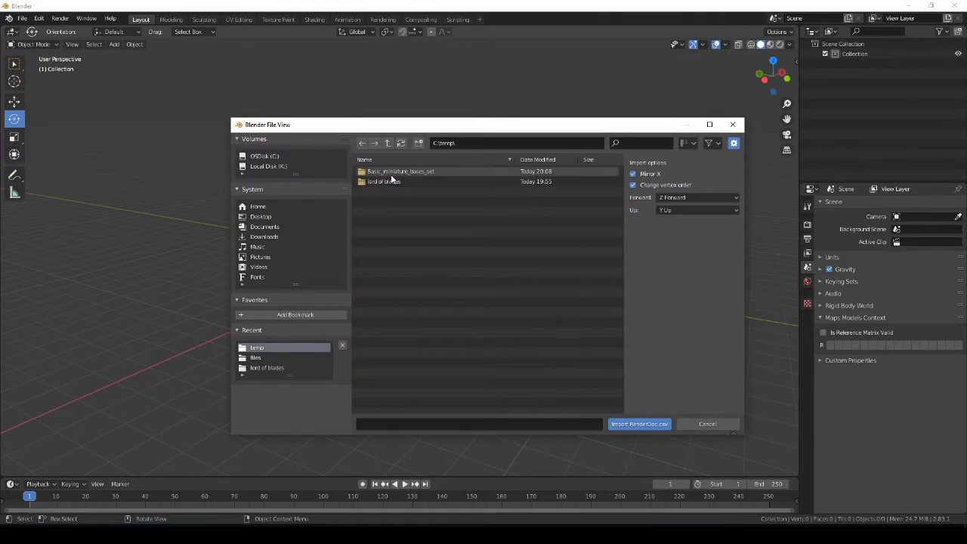
{"action": "double_click", "coordinate": [390, 181]}
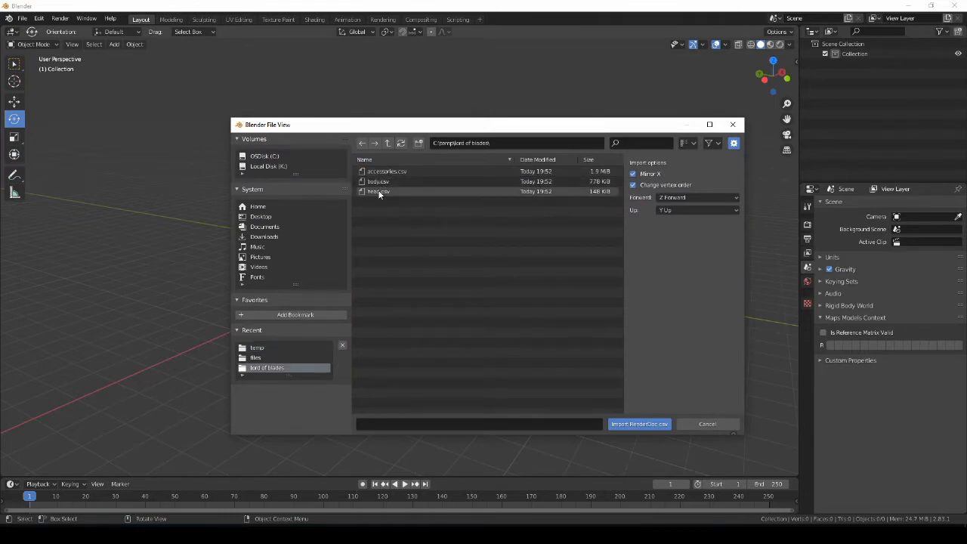
{"action": "left_click", "coordinate": [639, 424]}
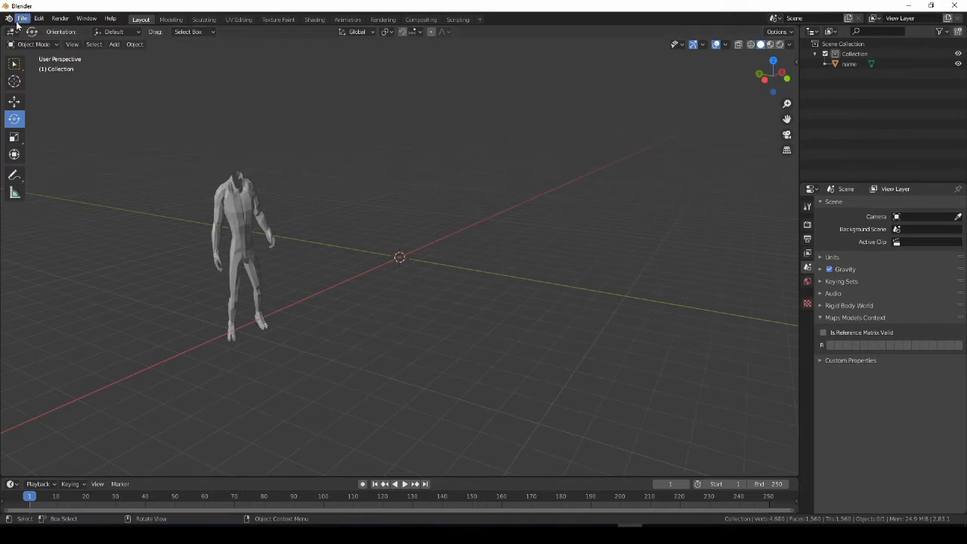
{"action": "left_click", "coordinate": [27, 18]}
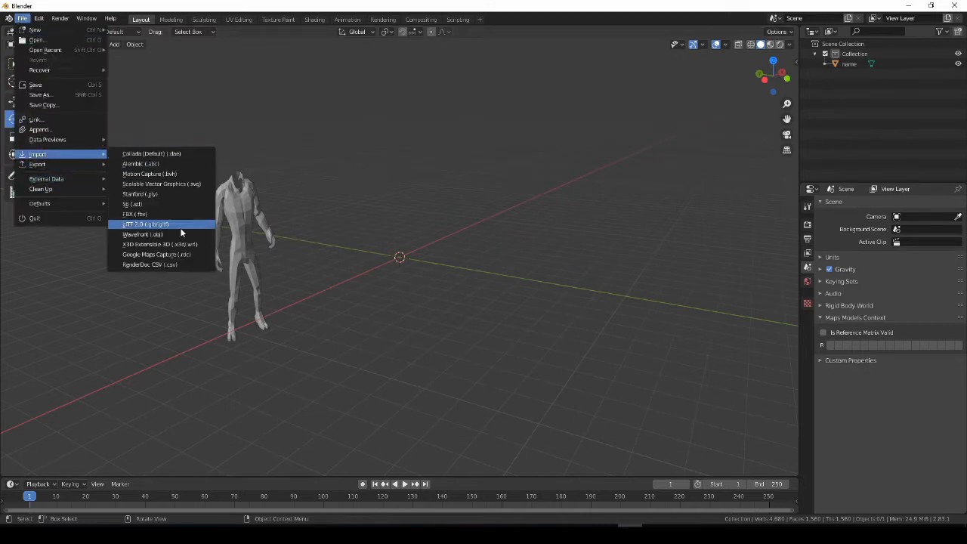
{"action": "left_click", "coordinate": [145, 224]}
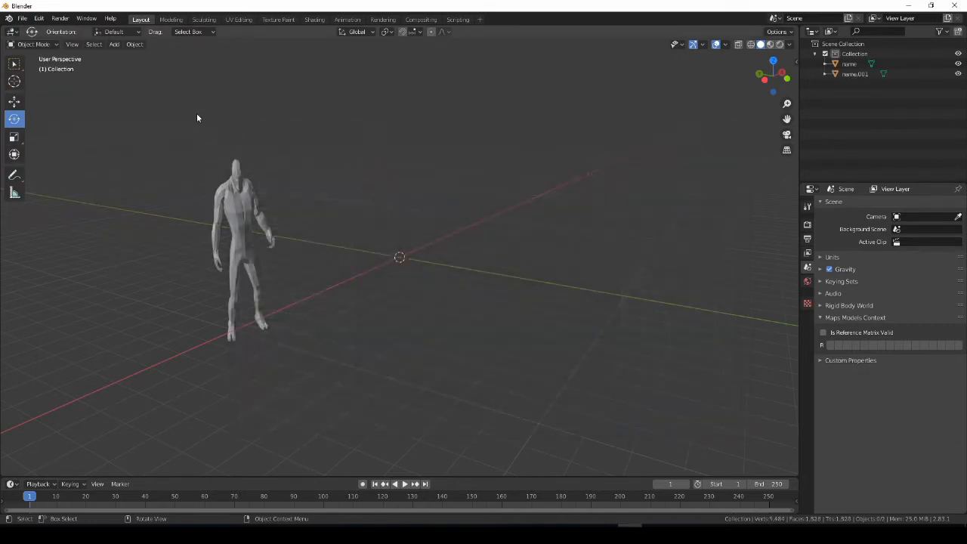
{"action": "left_click", "coordinate": [24, 18]}
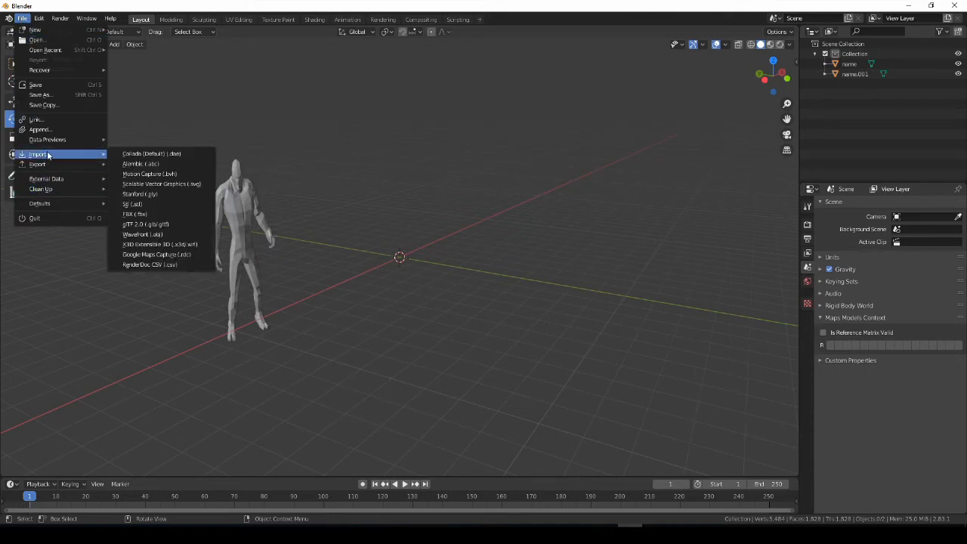
{"action": "left_click", "coordinate": [148, 265]}
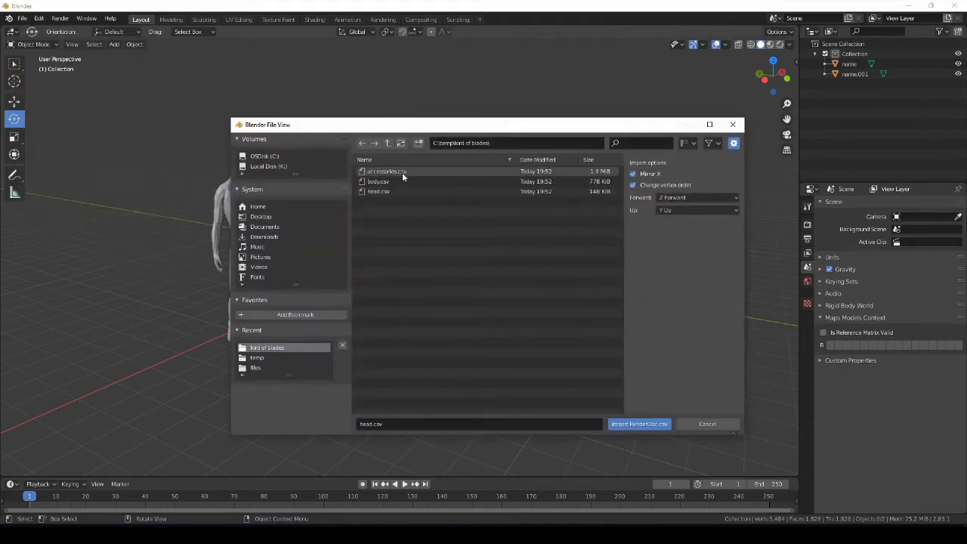
{"action": "left_click", "coordinate": [639, 423]}
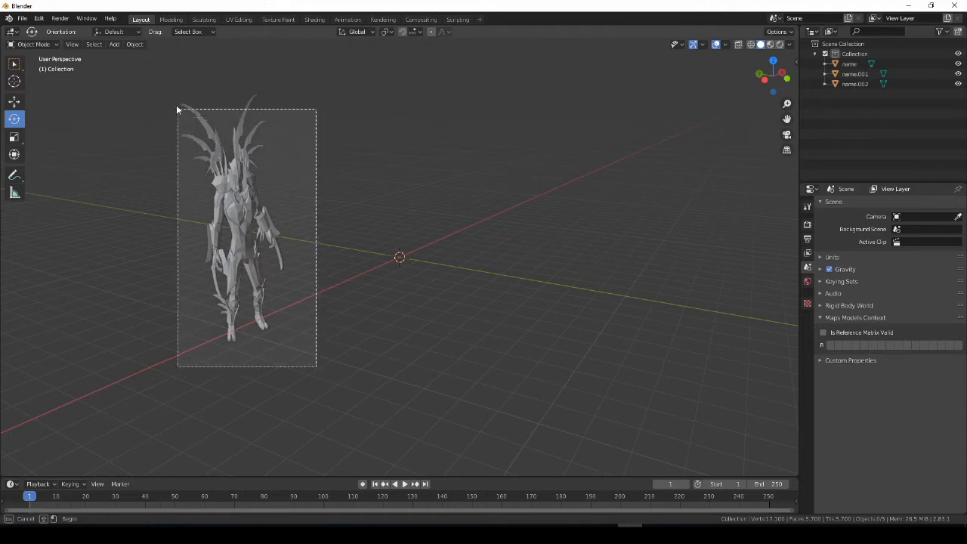
Box-select all the figure's pieces, join them into one object and set Geometry to Origin
{"action": "left_click_drag", "start_coordinate": [178, 109], "coordinate": [316, 368]}
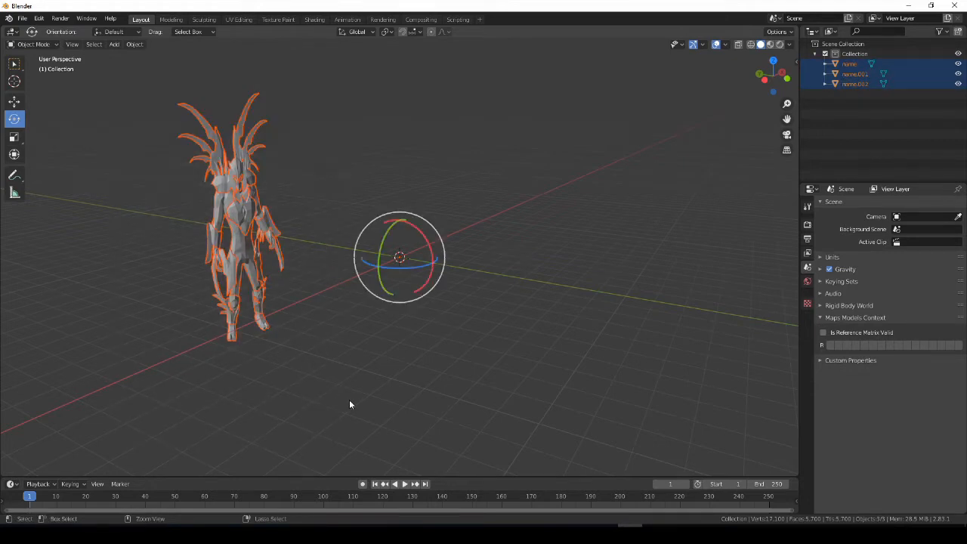
{"action": "right_click", "coordinate": [854, 72]}
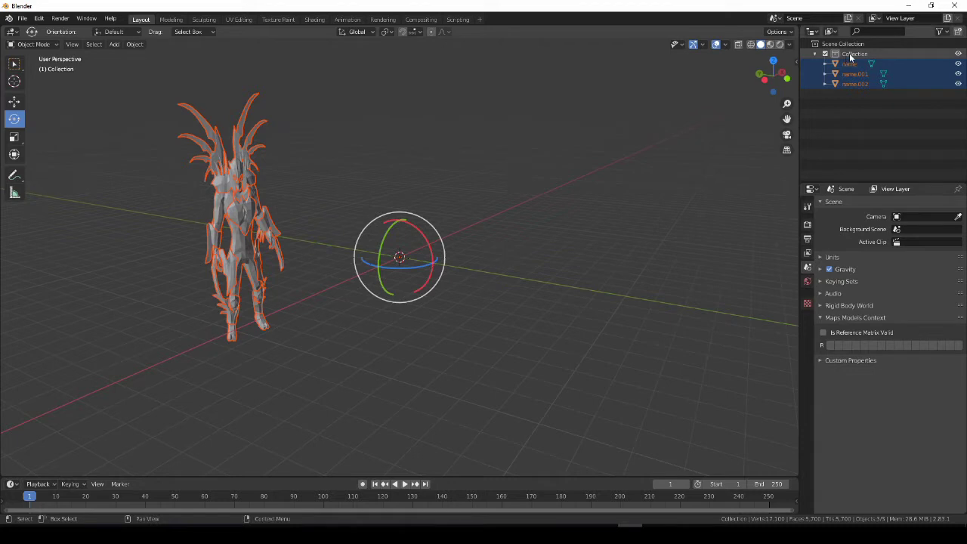
{"action": "right_click", "coordinate": [854, 55]}
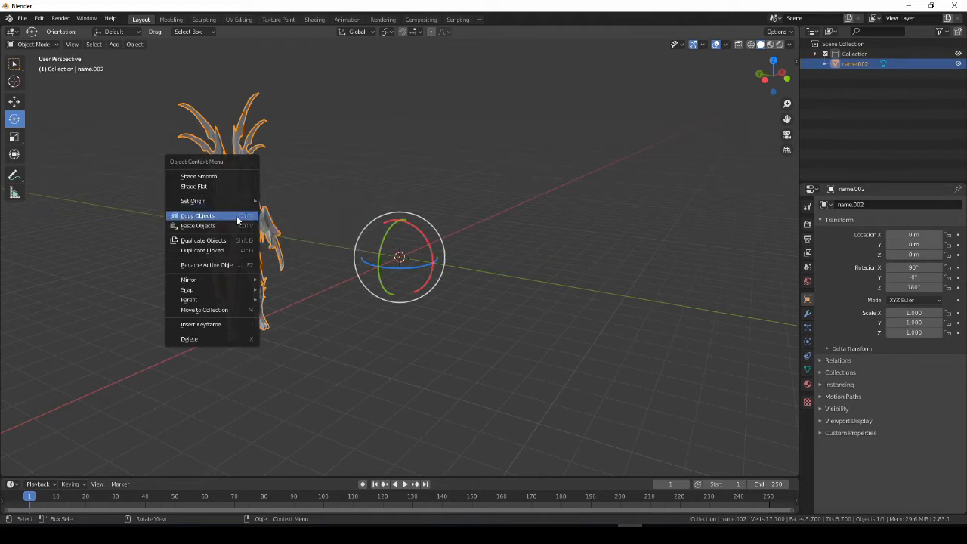
{"action": "mouse_move", "coordinate": [194, 201]}
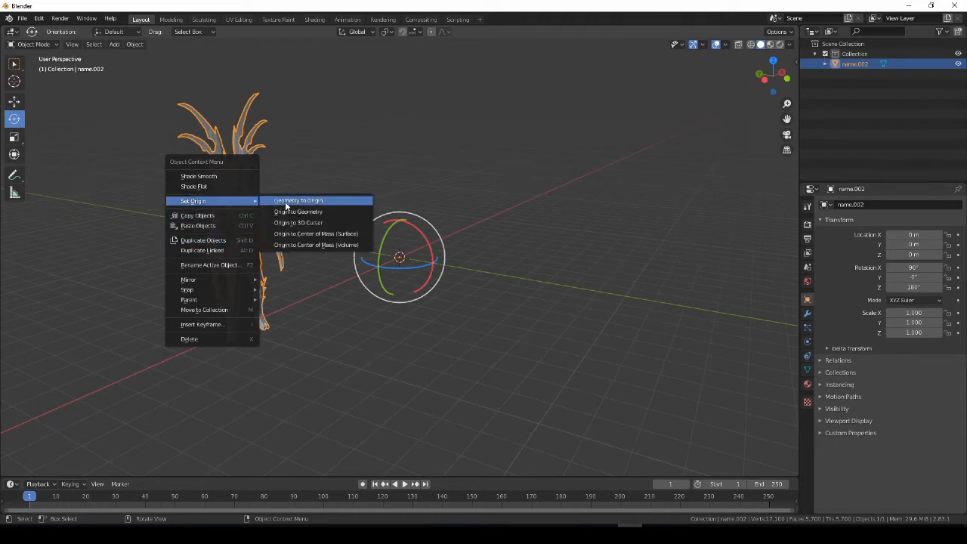
{"action": "left_click", "coordinate": [299, 199]}
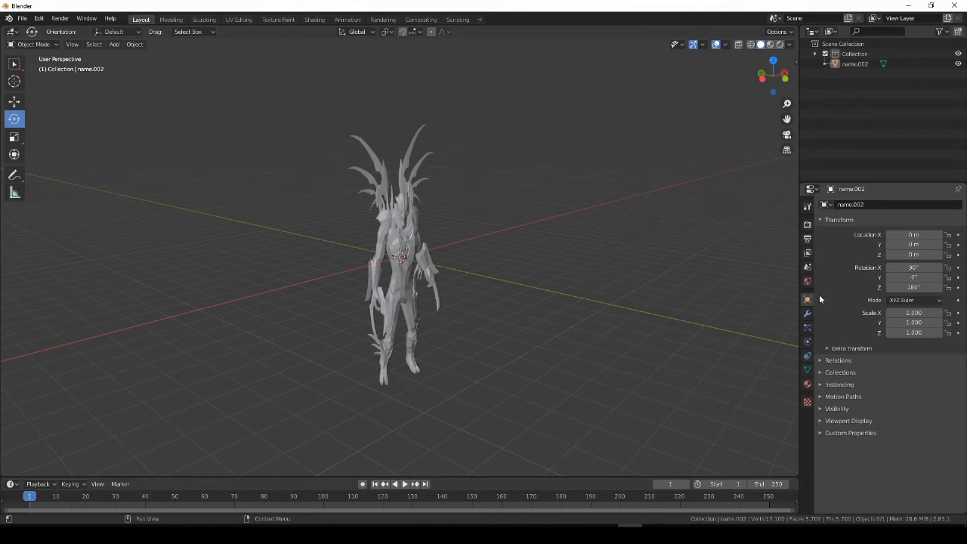
Scale the joined figure to 1.500 and adjust its transform in side view so its feet rest at the origin
{"action": "left_click", "coordinate": [400, 265]}
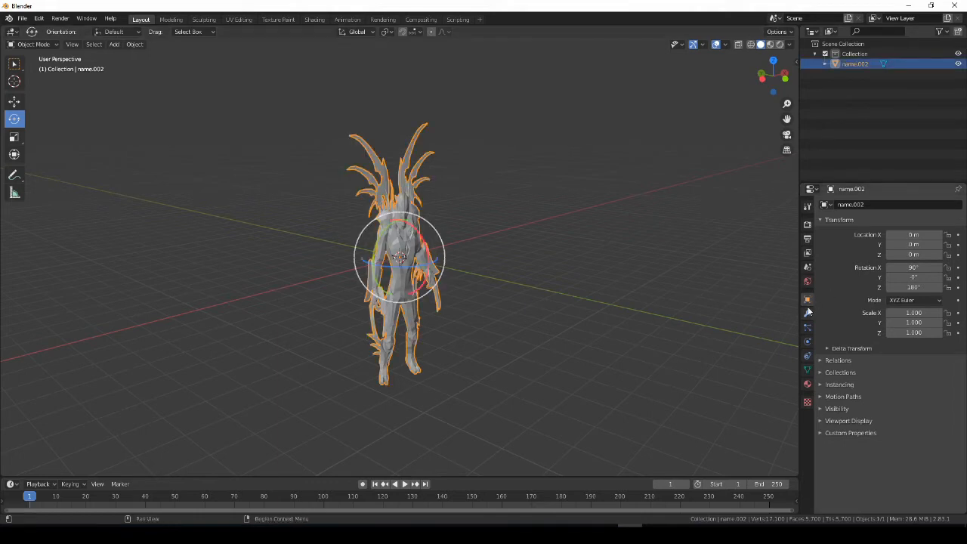
{"action": "mouse_move", "coordinate": [807, 300]}
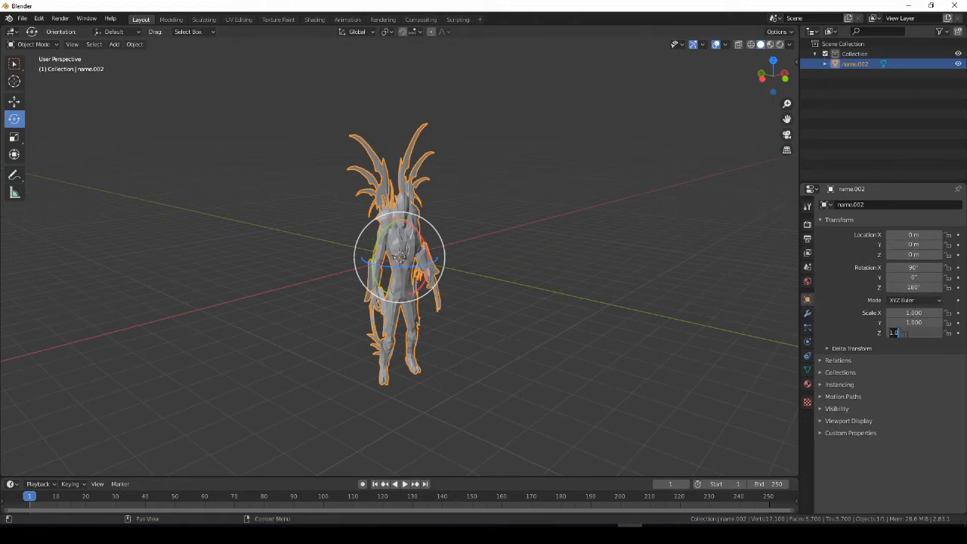
{"action": "type", "text": "1.500"}
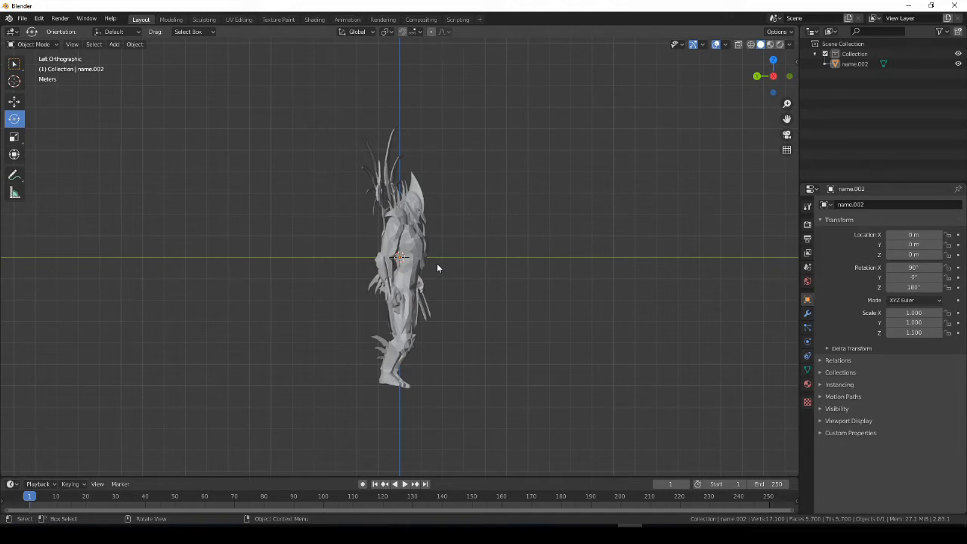
{"action": "mouse_move", "coordinate": [432, 387]}
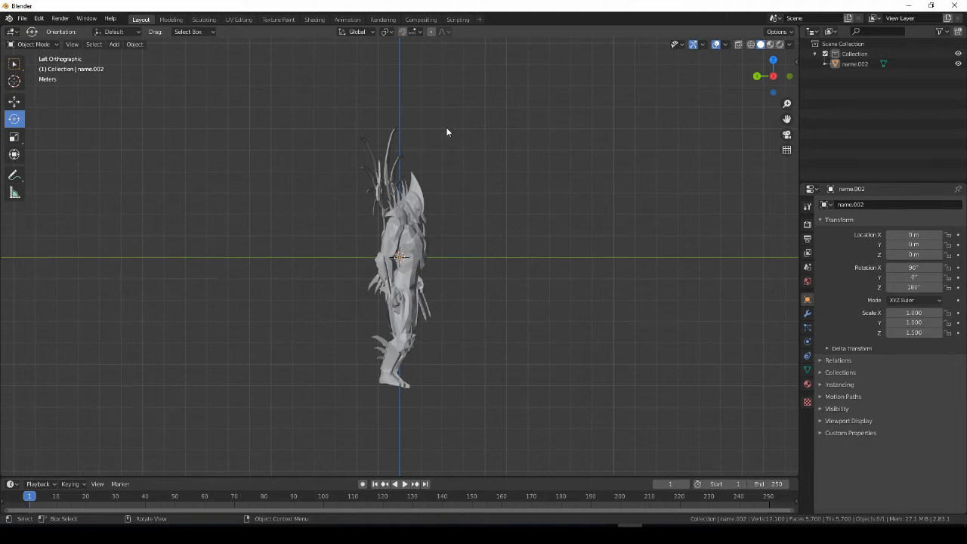
{"action": "mouse_move", "coordinate": [398, 134]}
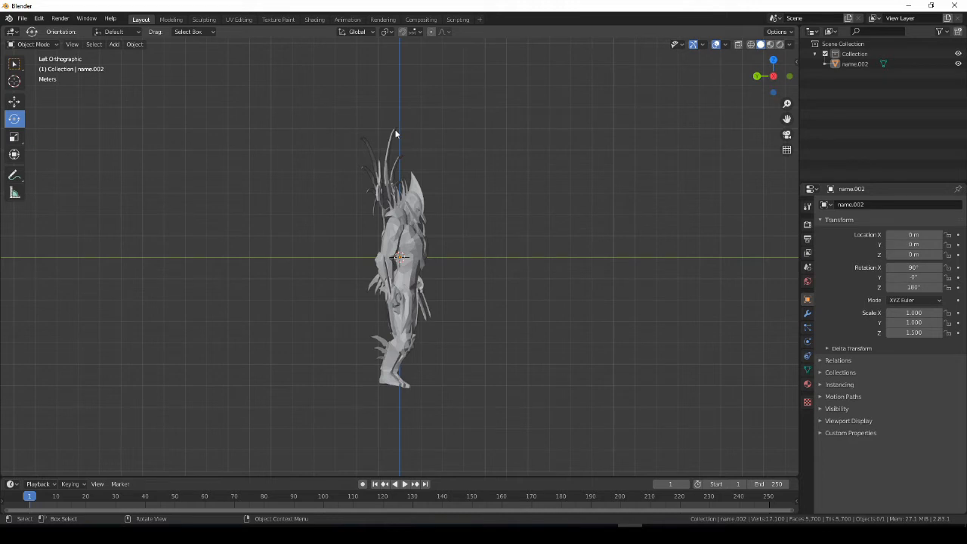
{"action": "left_click", "coordinate": [913, 311]}
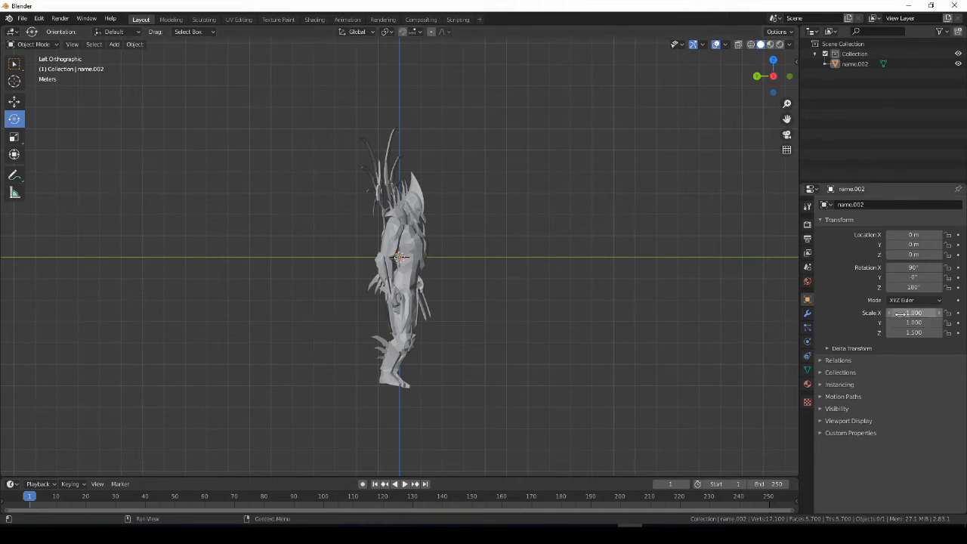
{"action": "double_click", "coordinate": [913, 311]}
{"action": "type", "text": "5.000"}
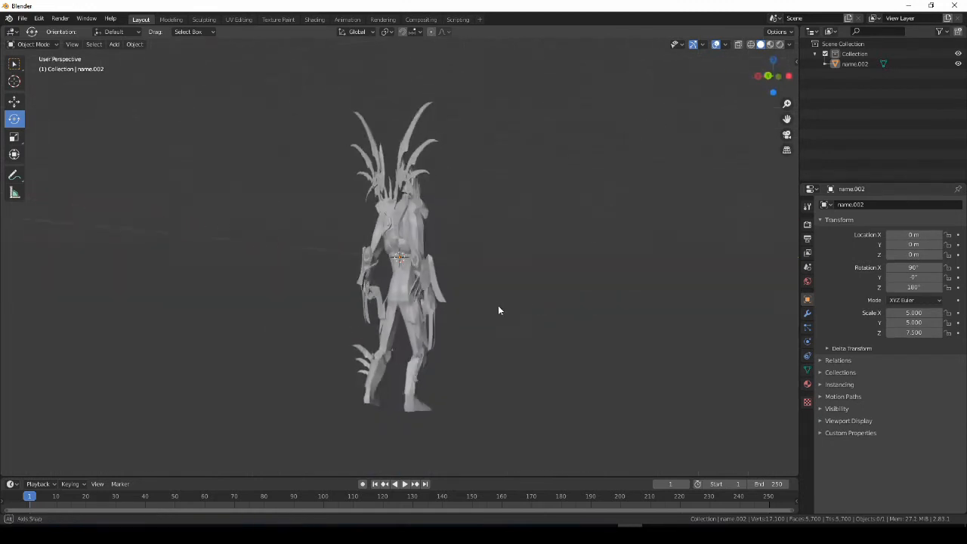
{"action": "left_click_drag", "start_coordinate": [499, 310], "coordinate": [511, 299]}
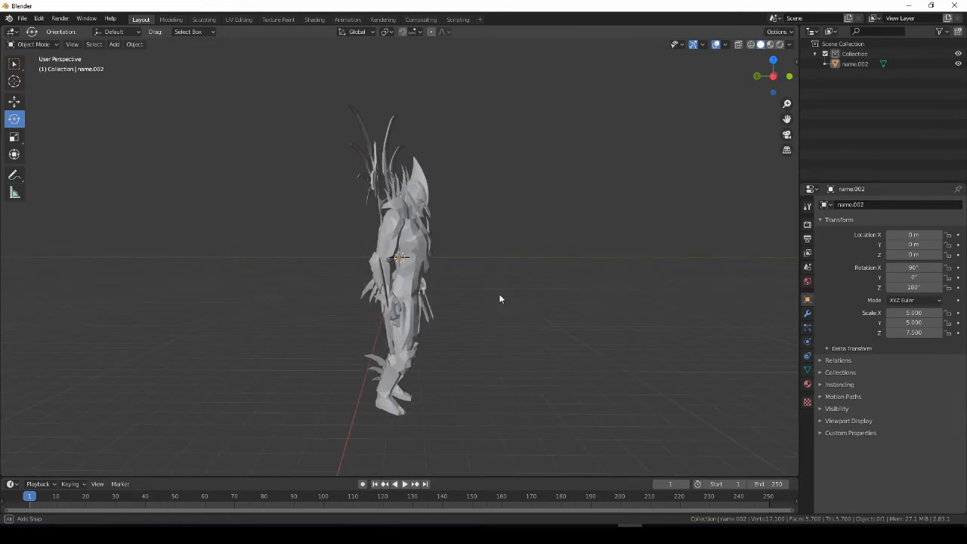
{"action": "double_click", "coordinate": [915, 254]}
{"action": "type", "text": "35"}
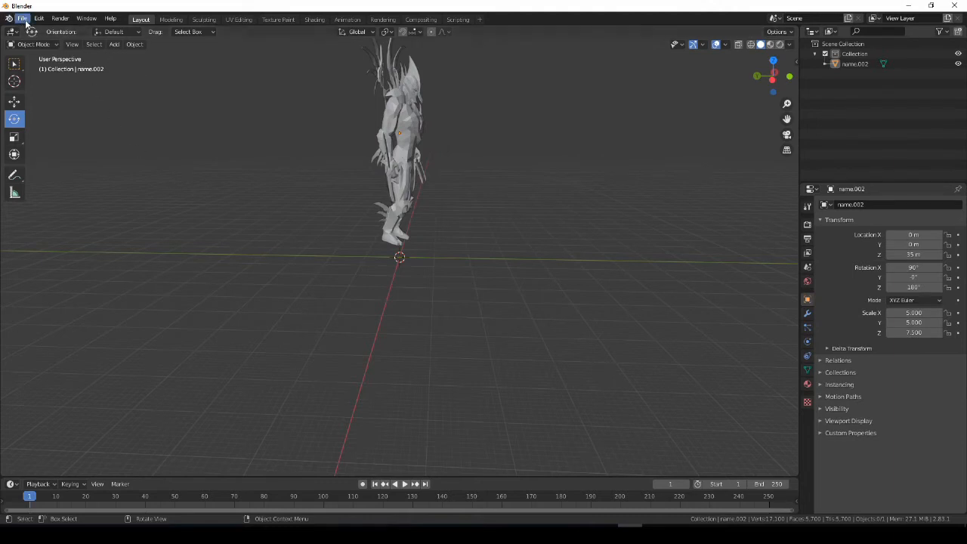
Import Basic_round_medium.STL as the miniature base beside the figure
{"action": "left_click", "coordinate": [31, 18]}
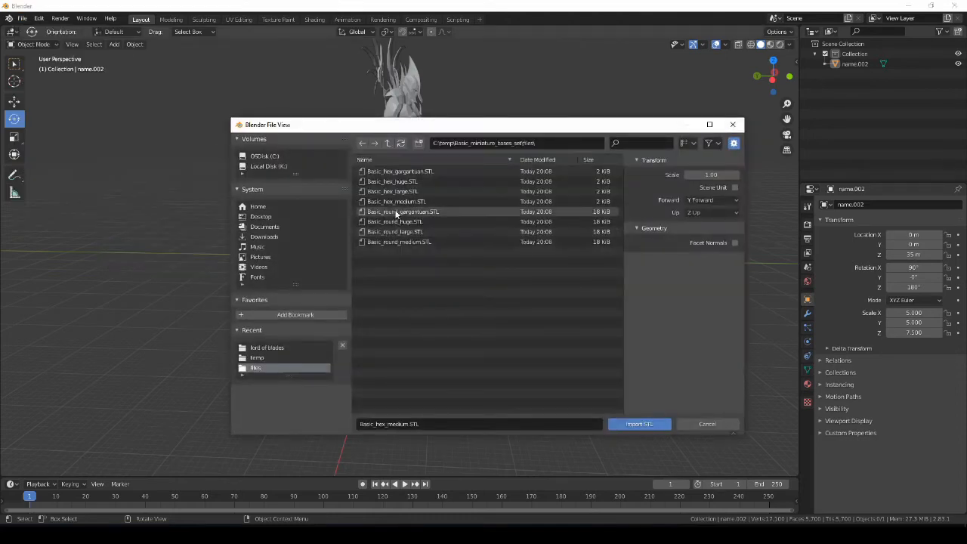
{"action": "left_click", "coordinate": [396, 201]}
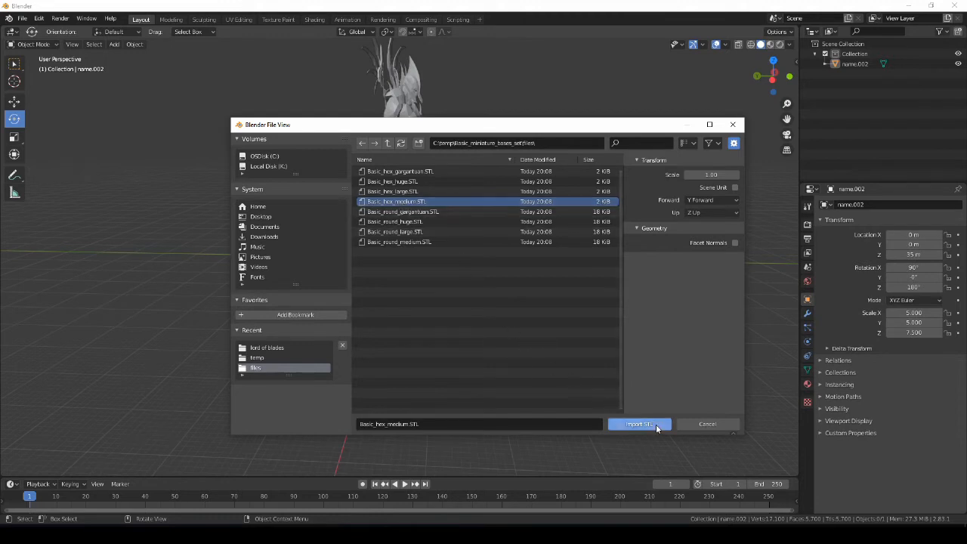
{"action": "left_click", "coordinate": [399, 242]}
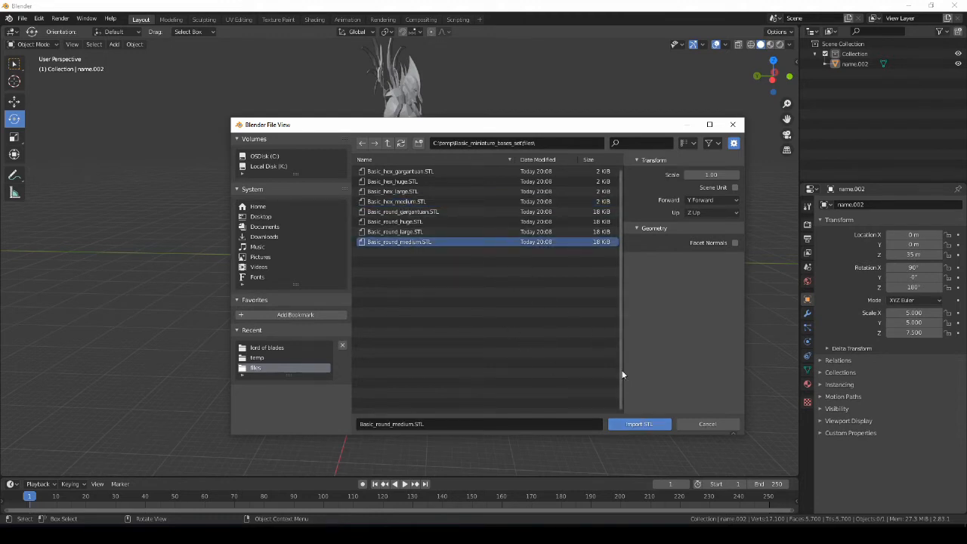
{"action": "left_click", "coordinate": [639, 424]}
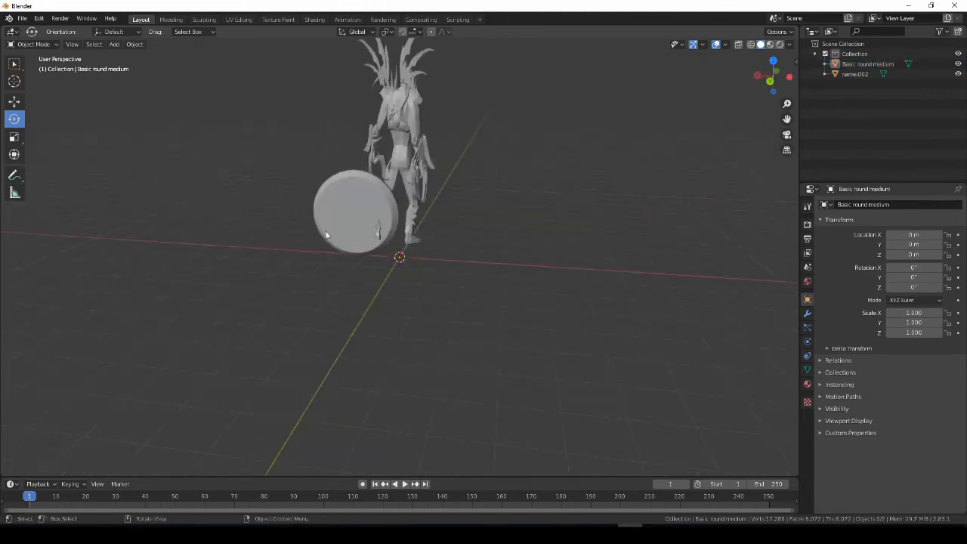
Set the round base's Rotation X to 90 so it lies flat under the figure's feet, checking from the side
{"action": "left_click", "coordinate": [333, 226]}
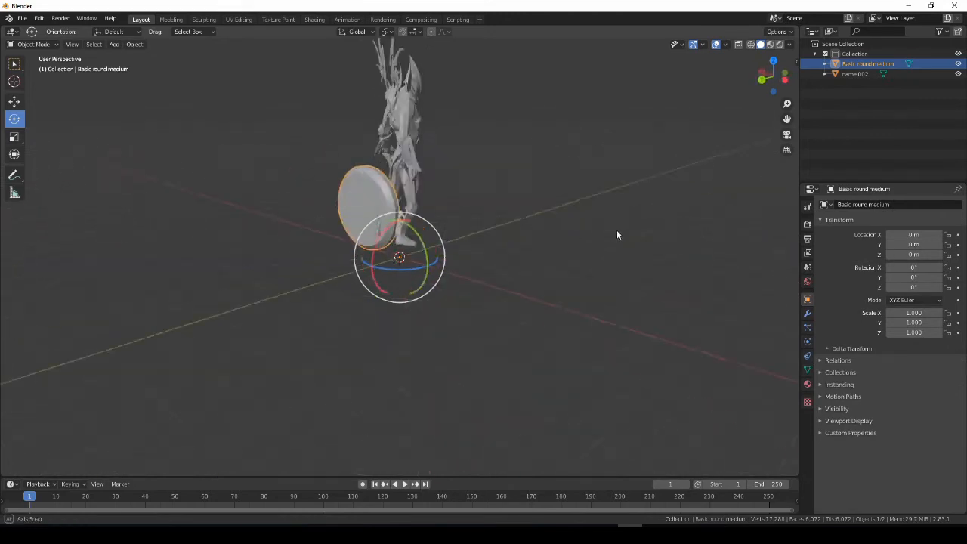
{"action": "left_click_drag", "start_coordinate": [618, 236], "coordinate": [711, 321]}
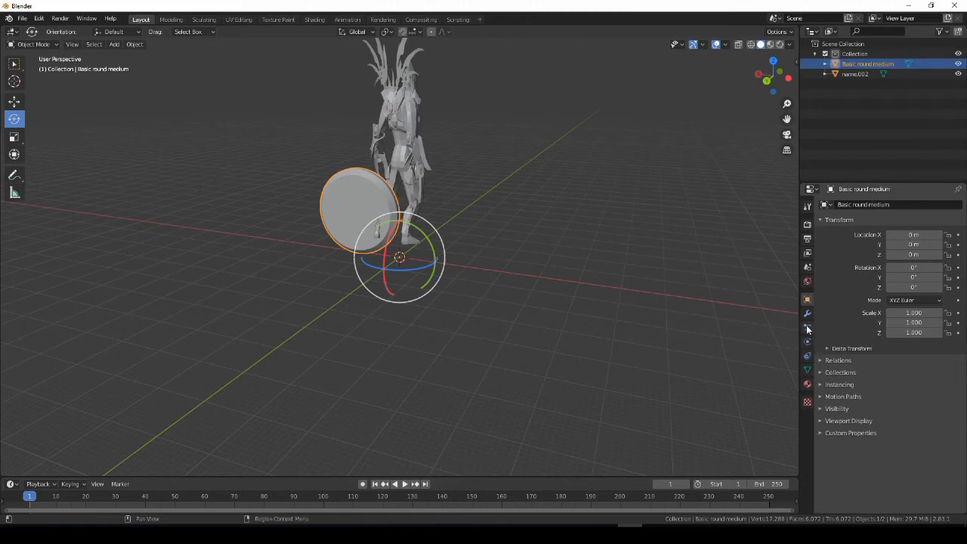
{"action": "left_click", "coordinate": [807, 340]}
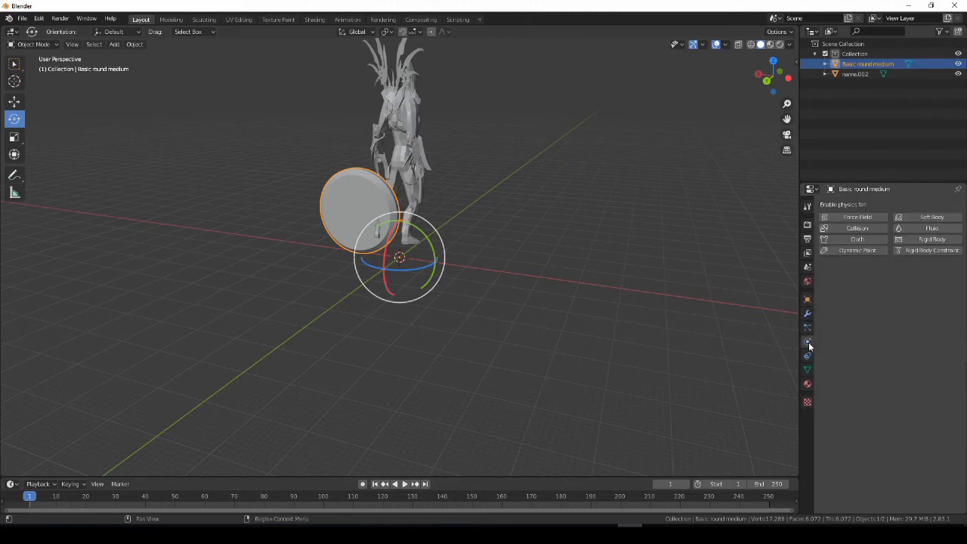
{"action": "left_click", "coordinate": [807, 299]}
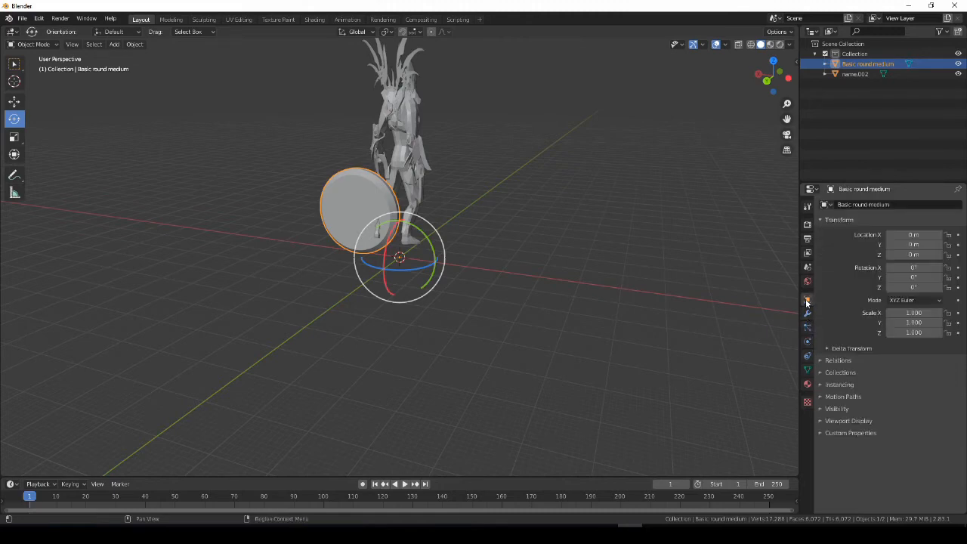
{"action": "left_click", "coordinate": [828, 348]}
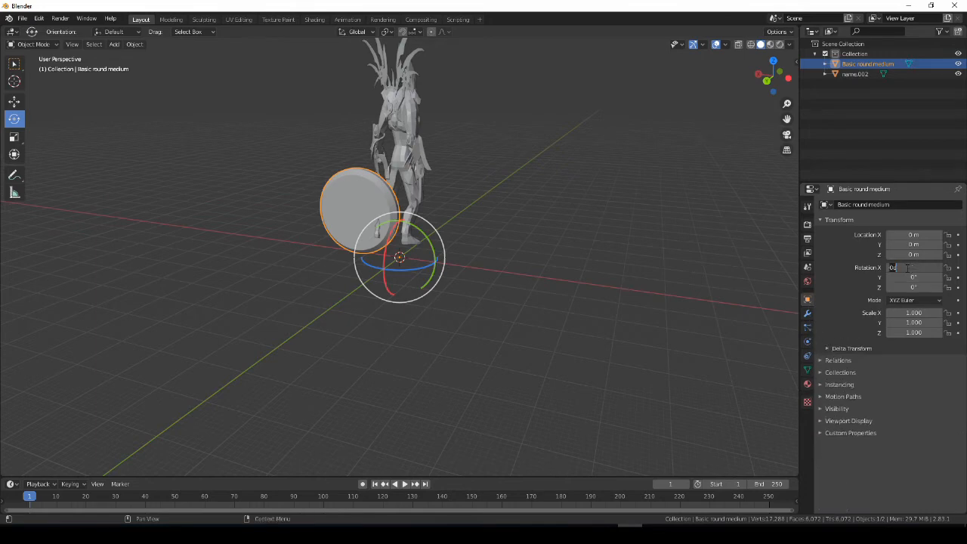
{"action": "type", "text": "90°"}
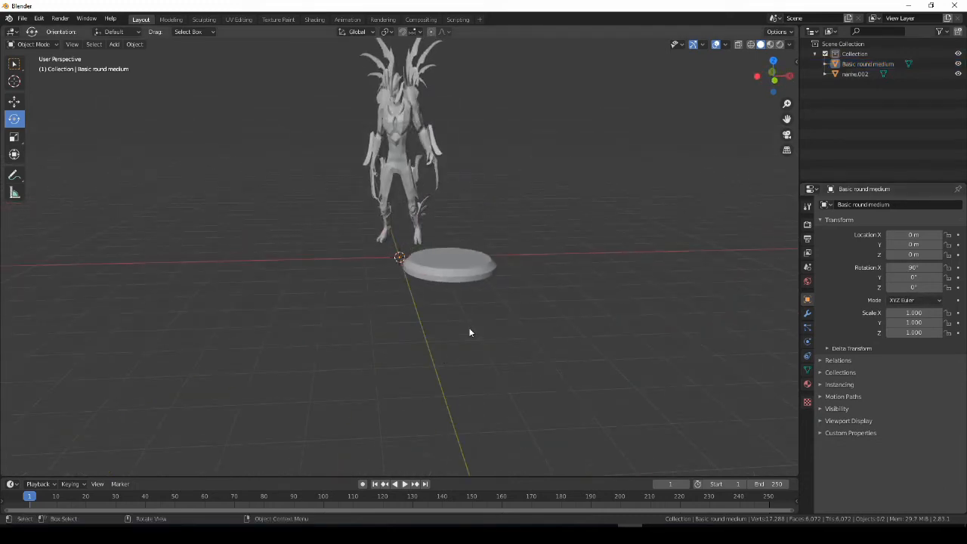
{"action": "left_click_drag", "start_coordinate": [471, 334], "coordinate": [584, 348]}
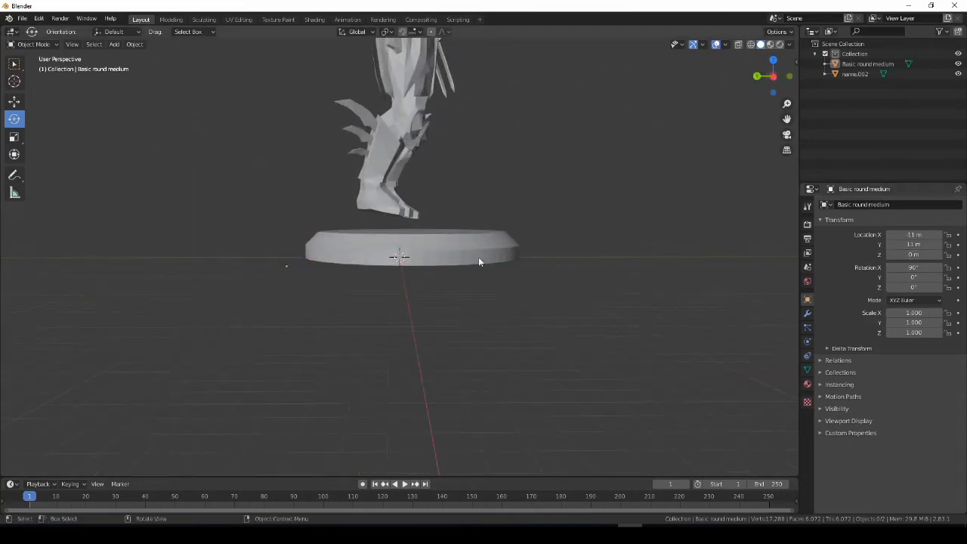
Adjust the figure's Z location so its feet rest centred on the round base, then join figure and base
{"action": "left_click", "coordinate": [855, 76]}
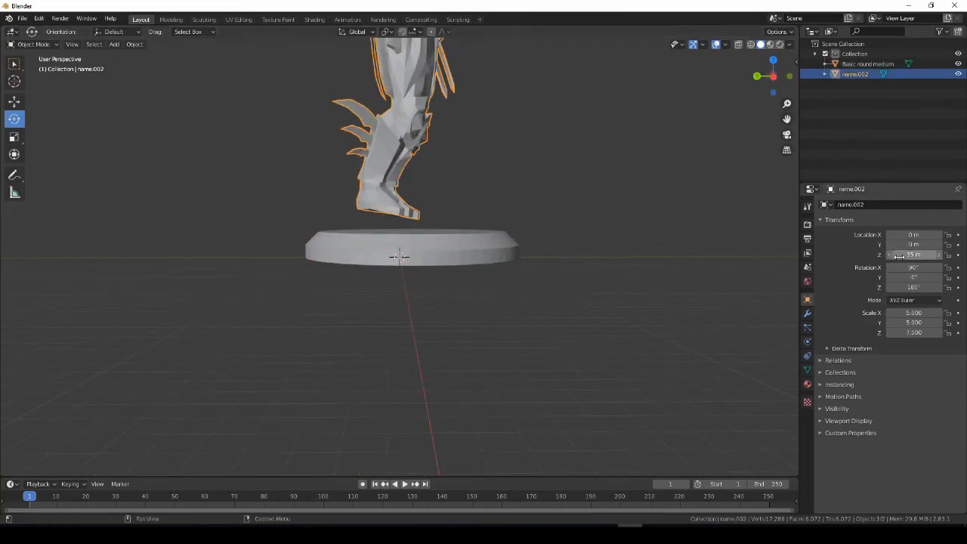
{"action": "left_click", "coordinate": [915, 254]}
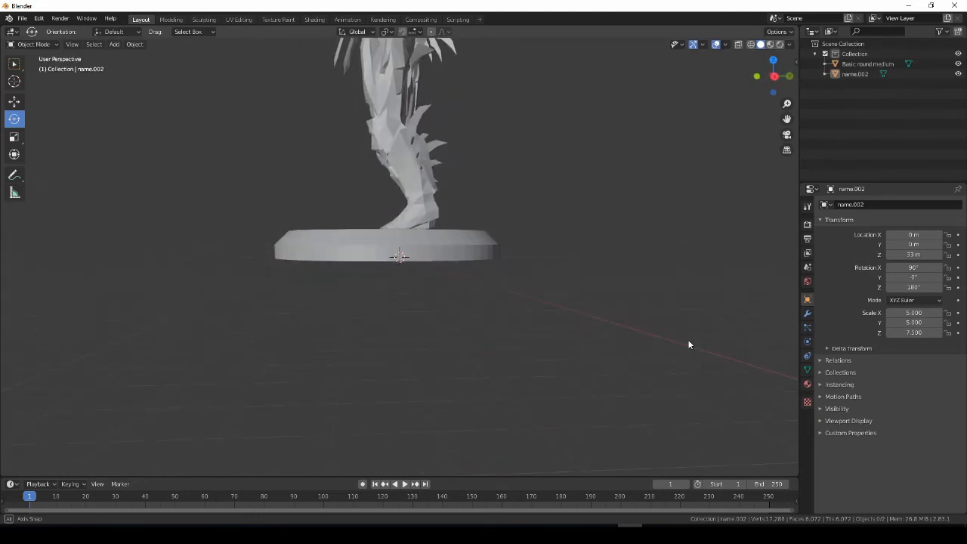
{"action": "left_click_drag", "start_coordinate": [529, 227], "coordinate": [680, 351]}
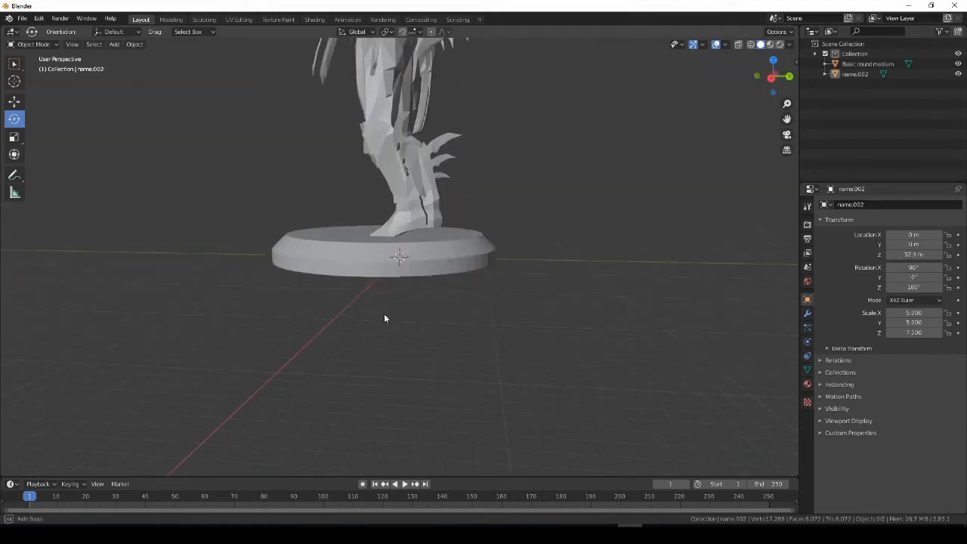
{"action": "left_click_drag", "start_coordinate": [385, 318], "coordinate": [623, 322]}
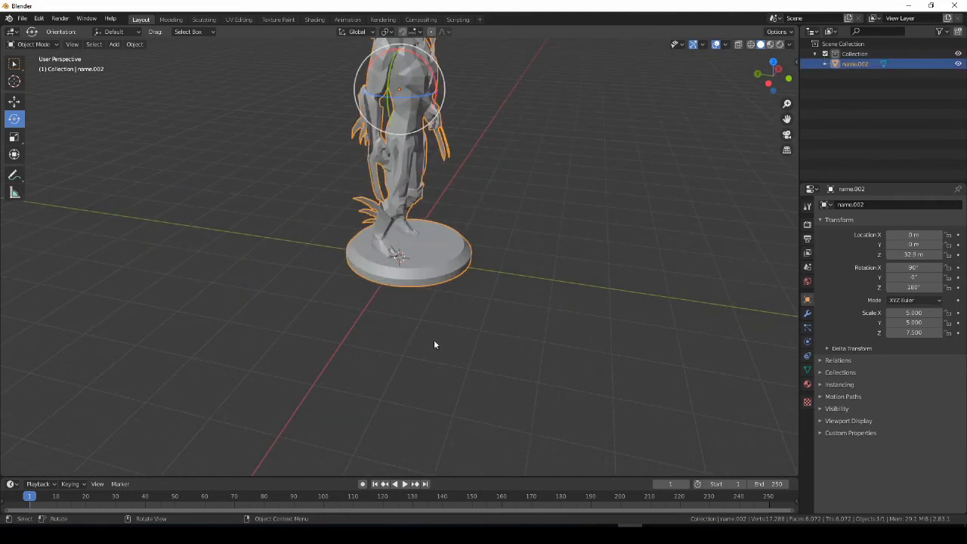
{"action": "left_click_drag", "start_coordinate": [436, 344], "coordinate": [400, 378]}
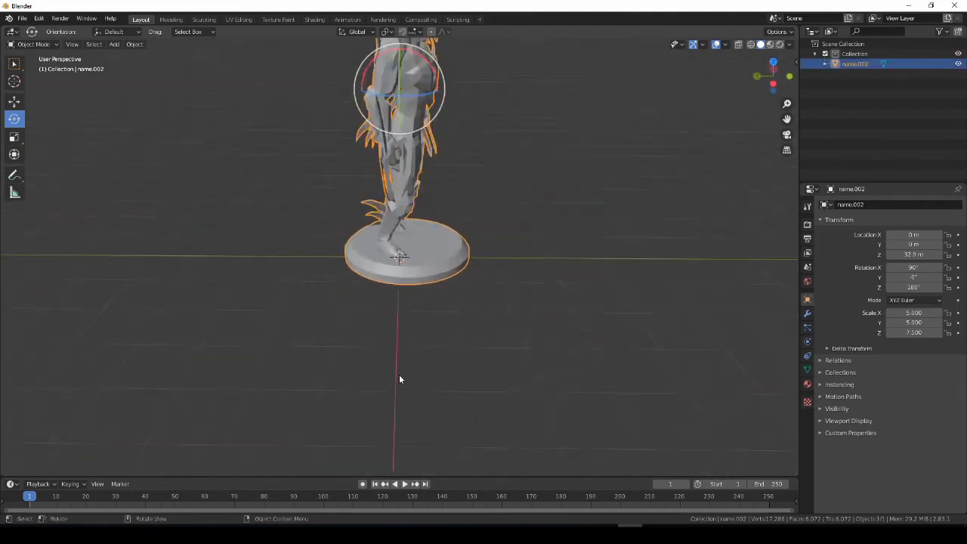
Export the joined miniature from Blender as LordOfBlades.stl
{"action": "left_click", "coordinate": [25, 18]}
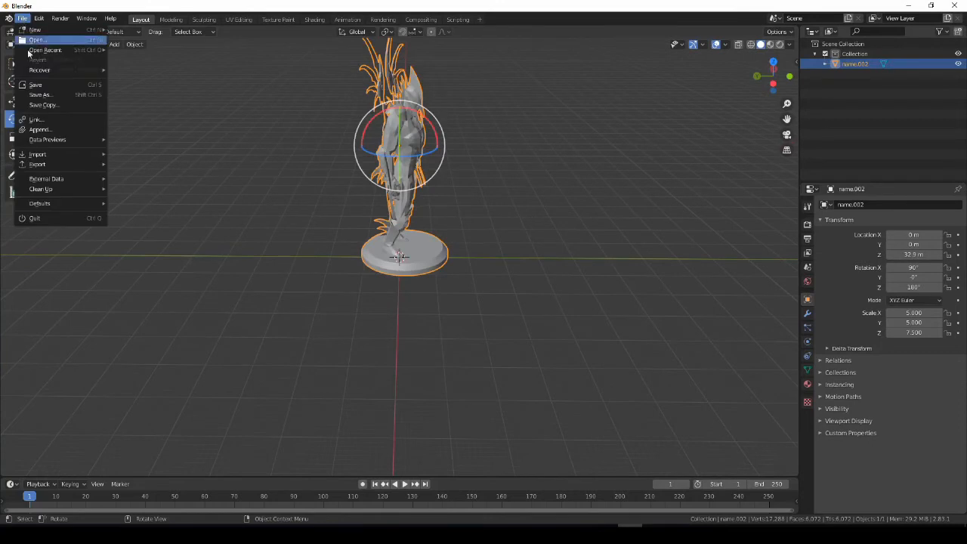
{"action": "left_click", "coordinate": [36, 163]}
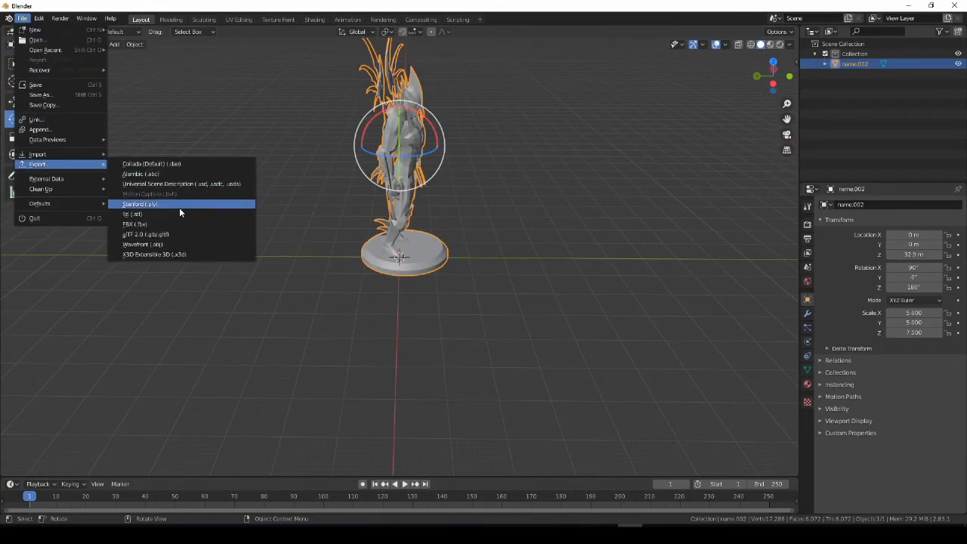
{"action": "left_click", "coordinate": [137, 214]}
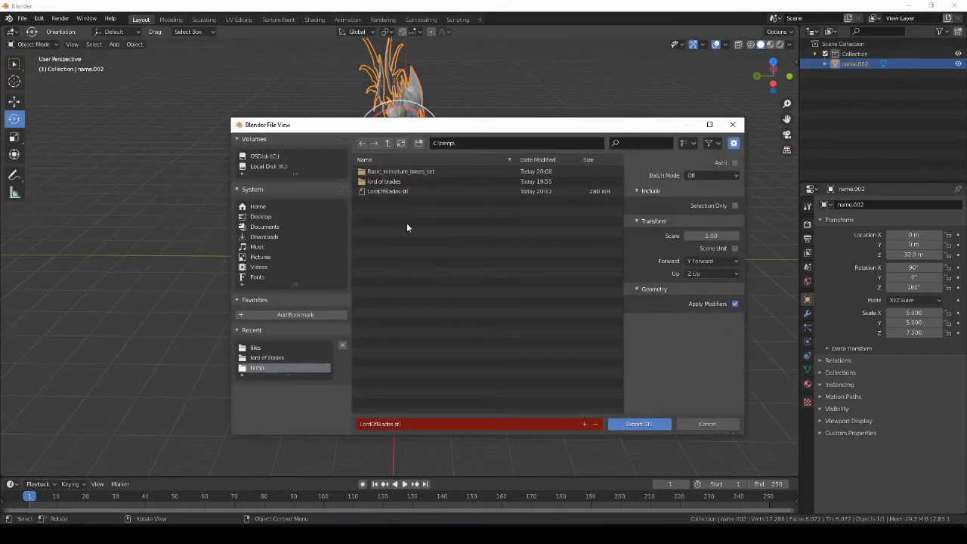
{"action": "left_click", "coordinate": [639, 423]}
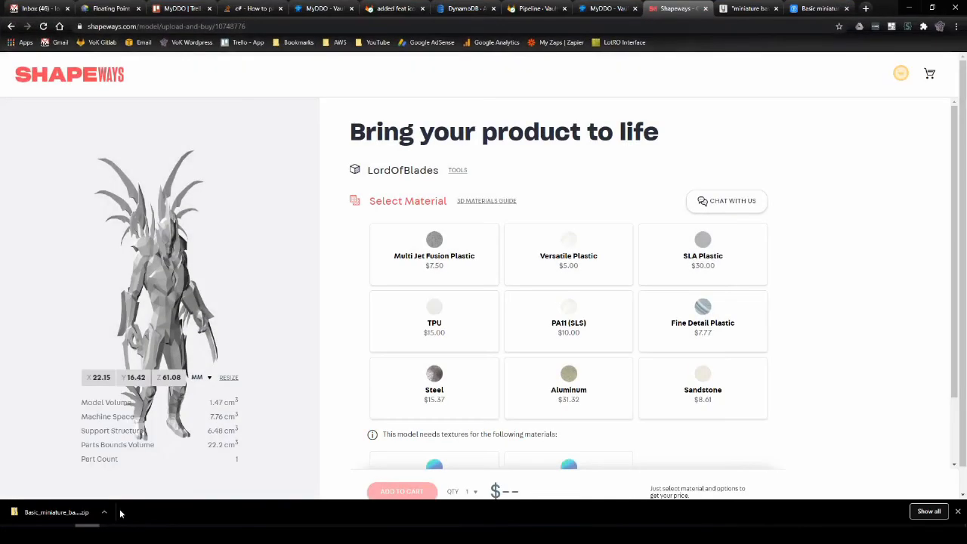
{"action": "mouse_move", "coordinate": [555, 198]}
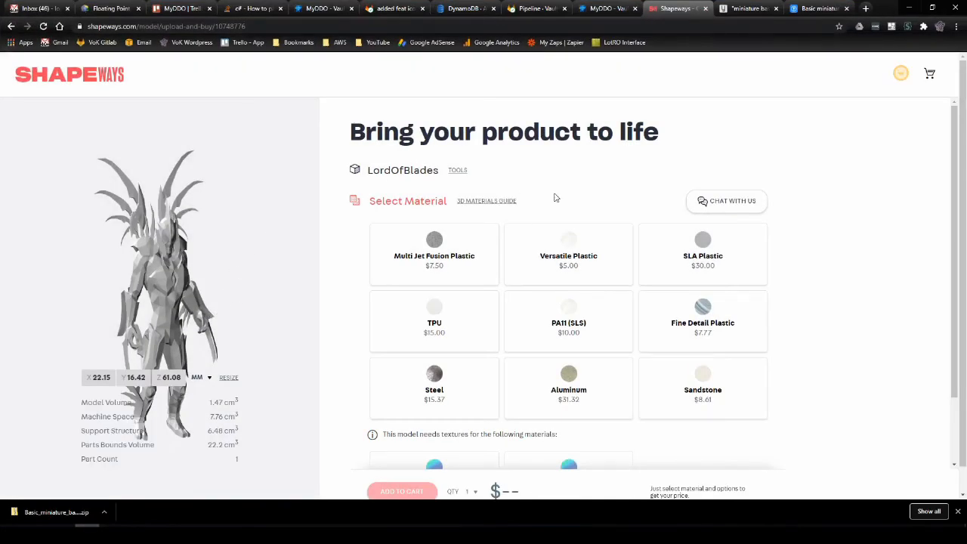
Rotate the Shapeways LordOfBlades preview front to side and back while viewing material prices
{"action": "scroll", "scroll_direction": "down", "scroll_amount": 3}
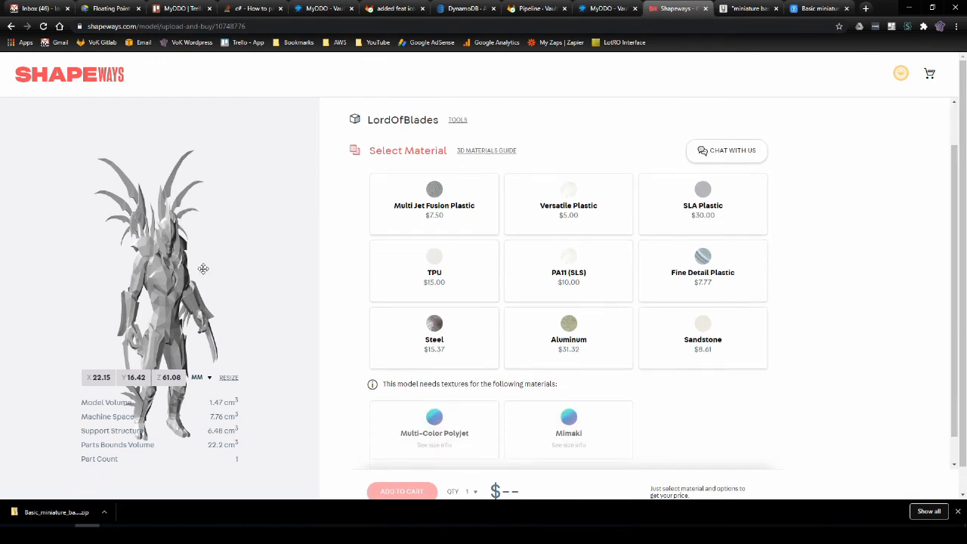
{"action": "left_click_drag", "start_coordinate": [202, 269], "coordinate": [130, 290]}
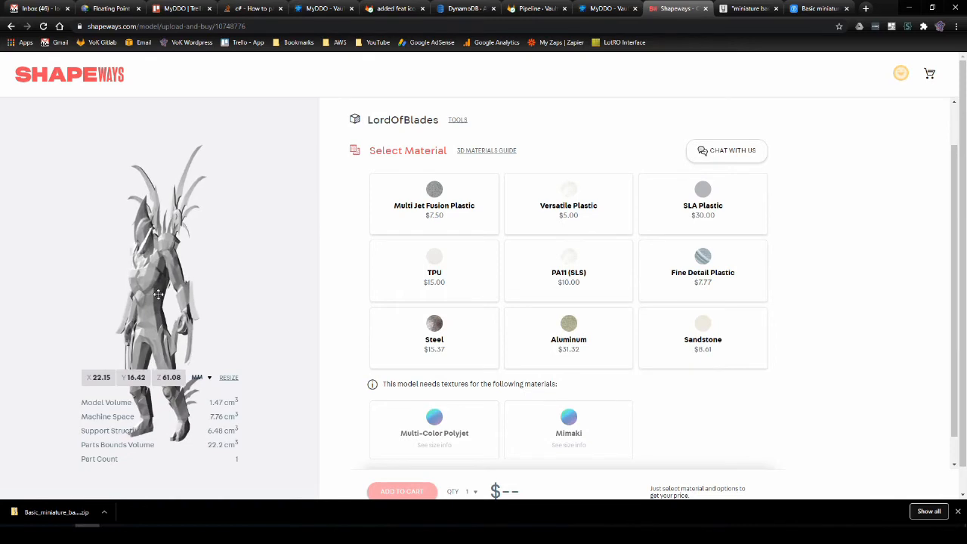
{"action": "left_click_drag", "start_coordinate": [159, 294], "coordinate": [218, 293]}
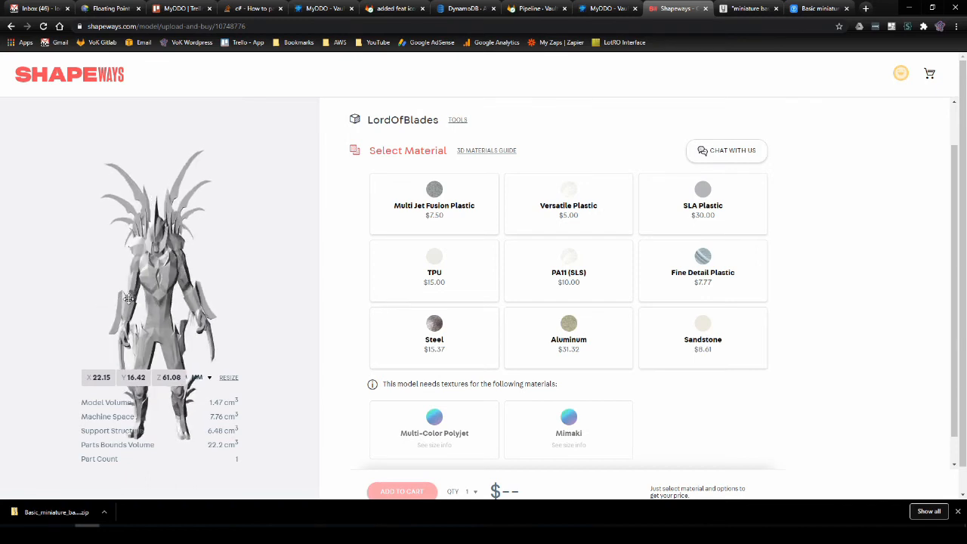
{"action": "left_click_drag", "start_coordinate": [129, 299], "coordinate": [189, 274]}
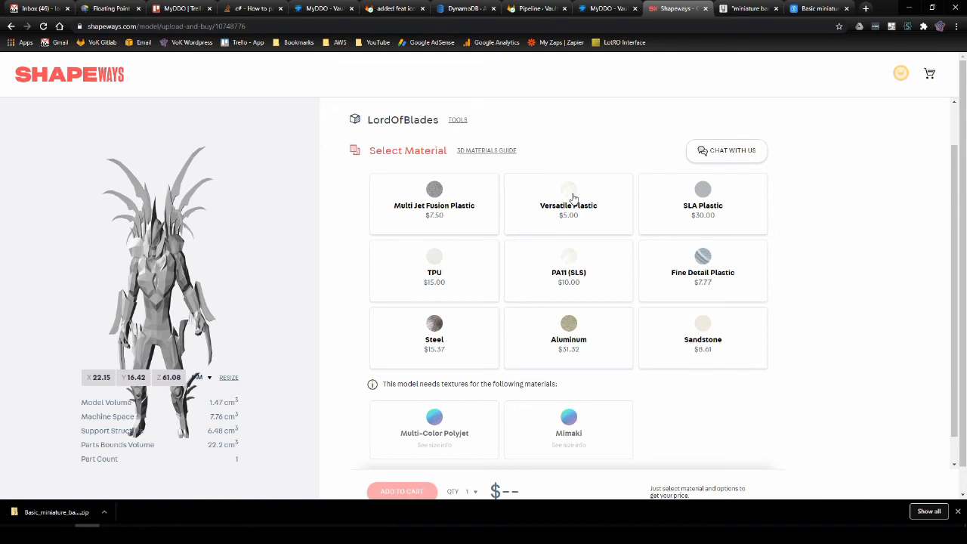
{"action": "mouse_move", "coordinate": [677, 206]}
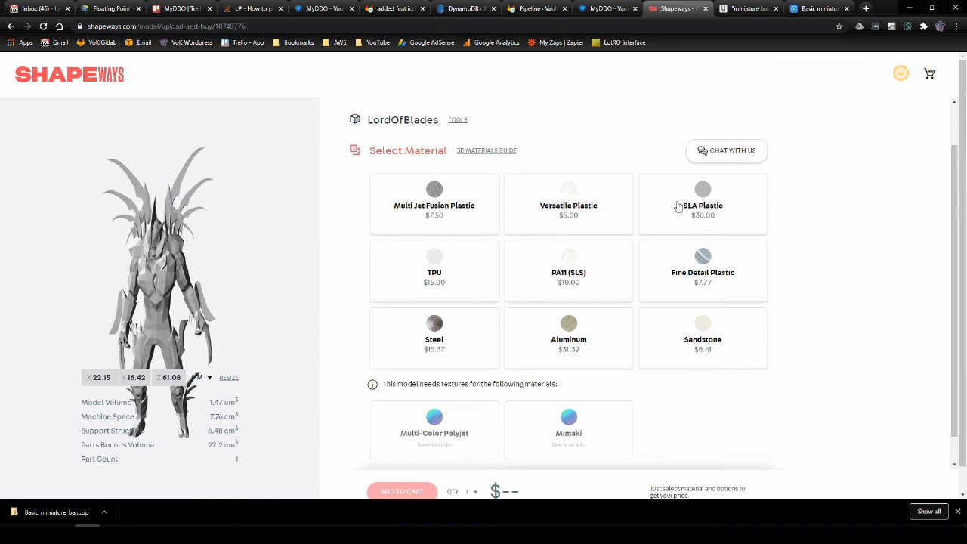
{"action": "mouse_move", "coordinate": [434, 255]}
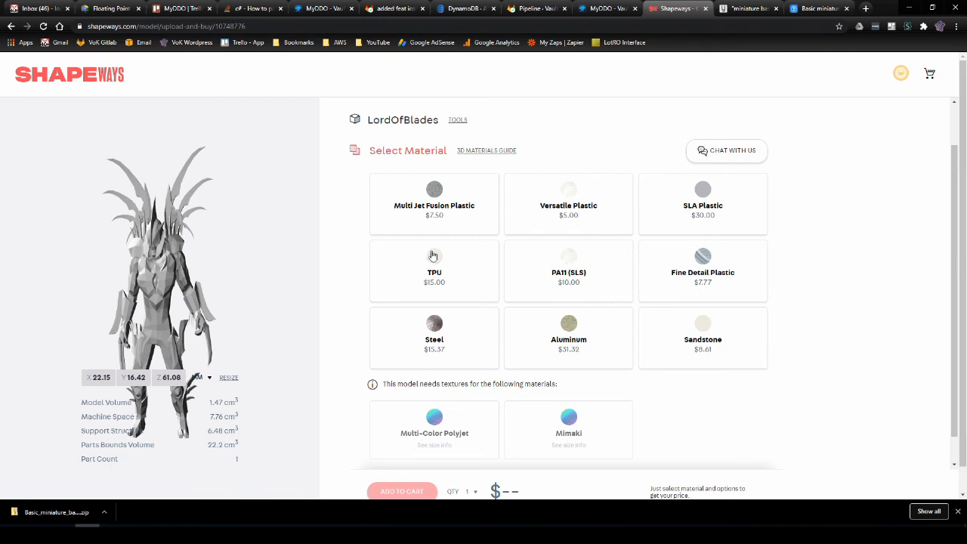
{"action": "mouse_move", "coordinate": [508, 271]}
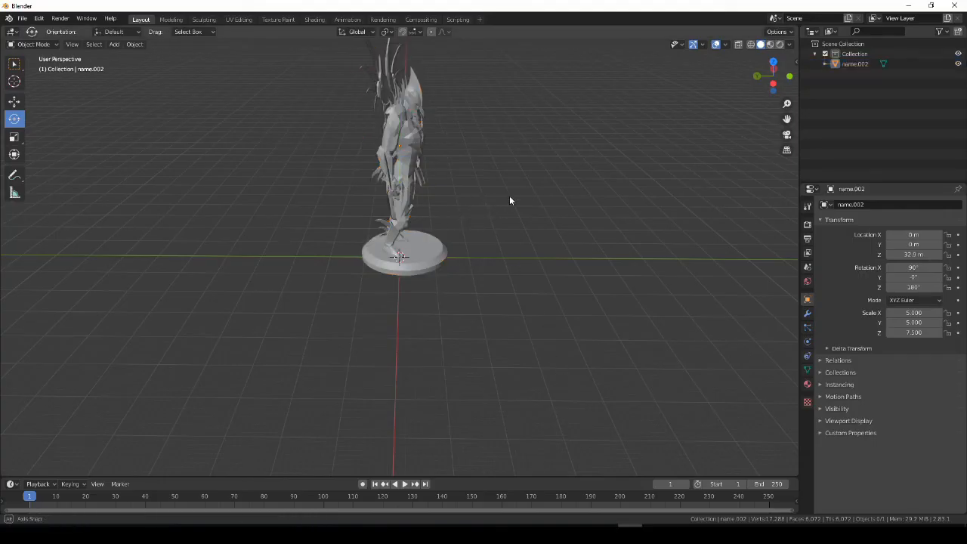
{"action": "left_click_drag", "start_coordinate": [511, 200], "coordinate": [245, 245]}
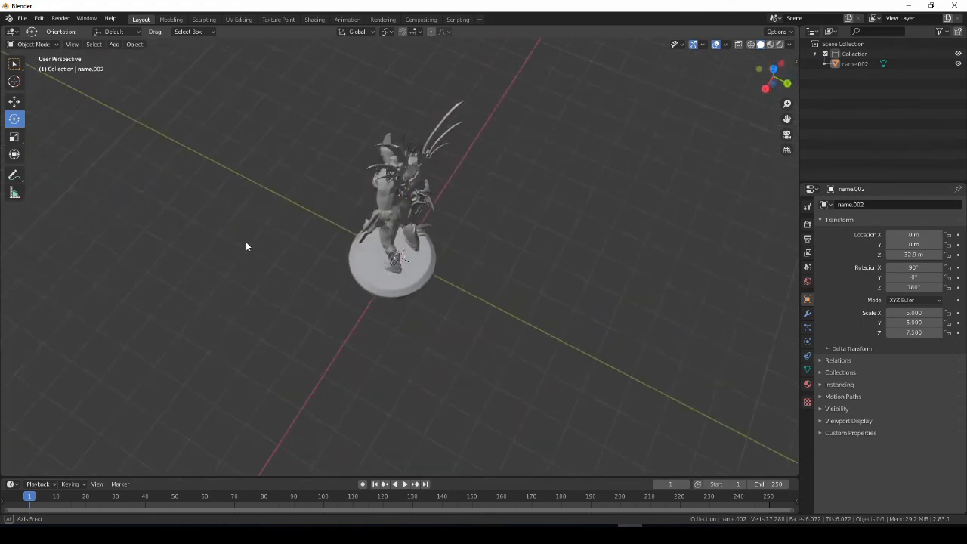
{"action": "left_click_drag", "start_coordinate": [245, 244], "coordinate": [465, 196]}
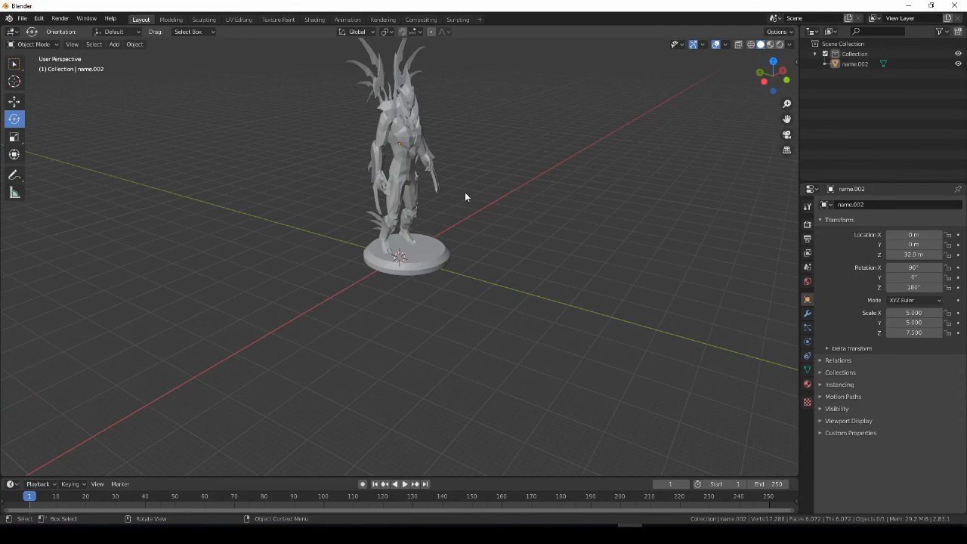
{"action": "mouse_move", "coordinate": [453, 244]}
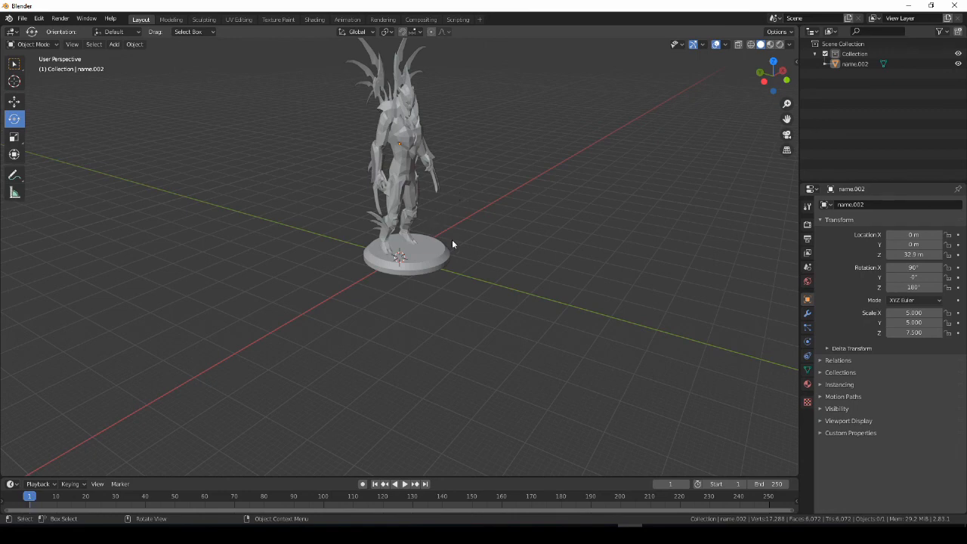